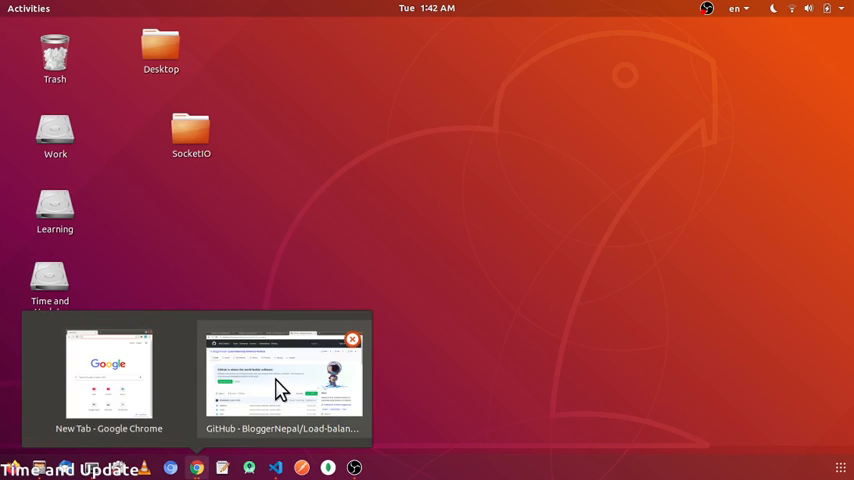
# Bring up Chrome and flip through the IP-addressed chat tabs to the chat.bloggernepal.com page.
pyautogui.click(282, 376)
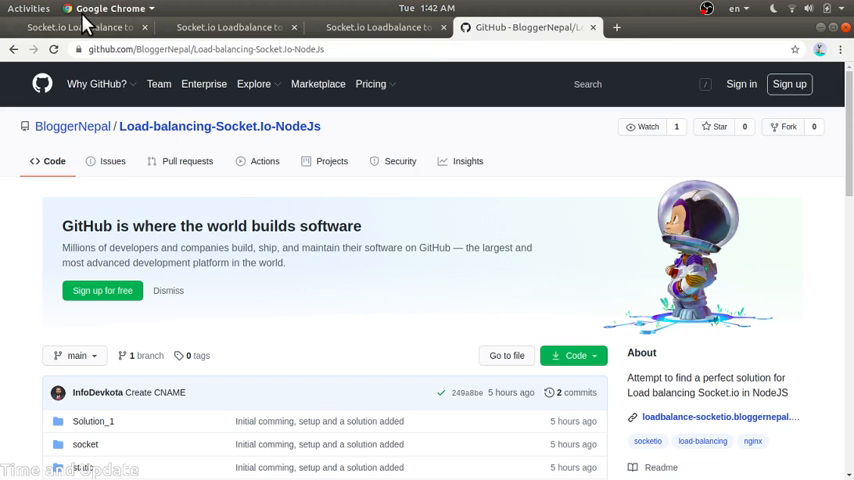
pyautogui.click(76, 28)
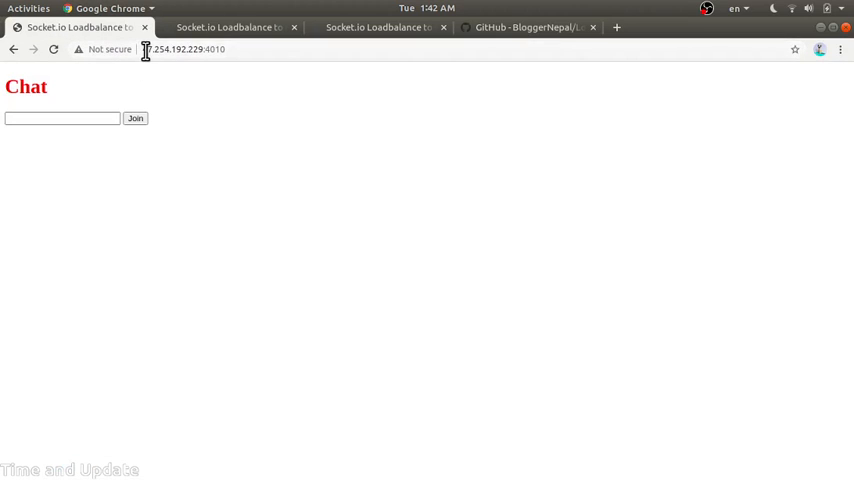
pyautogui.click(228, 28)
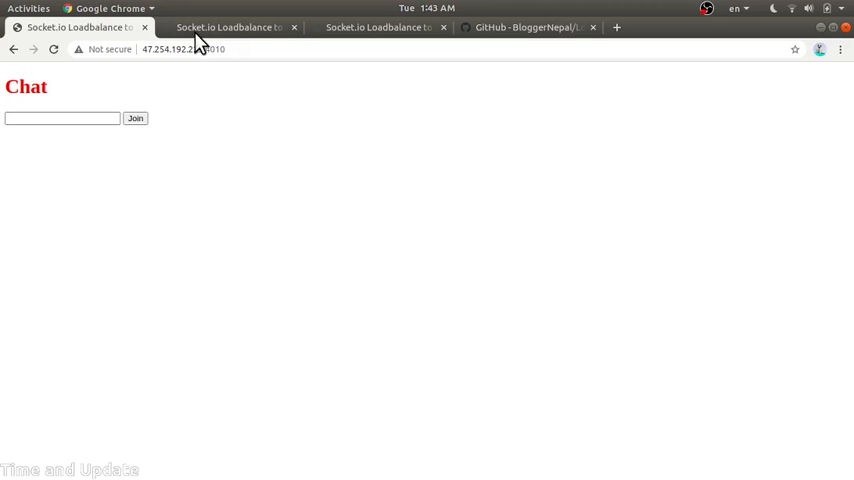
pyautogui.click(228, 28)
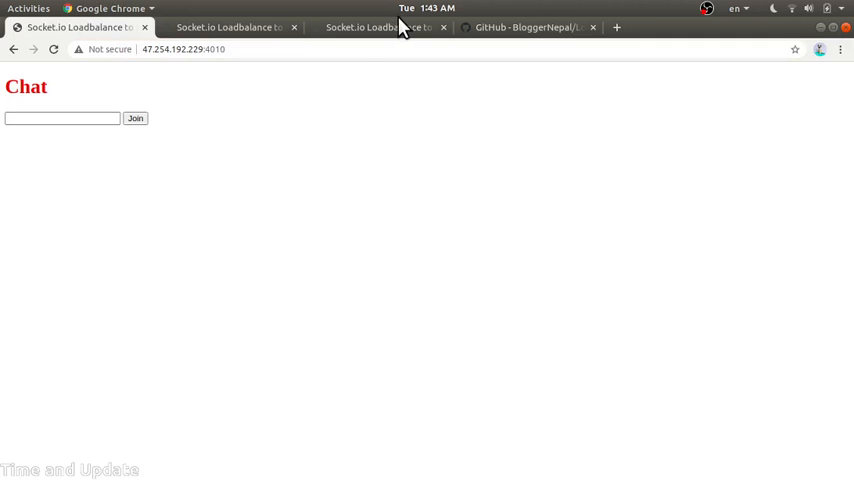
pyautogui.click(378, 28)
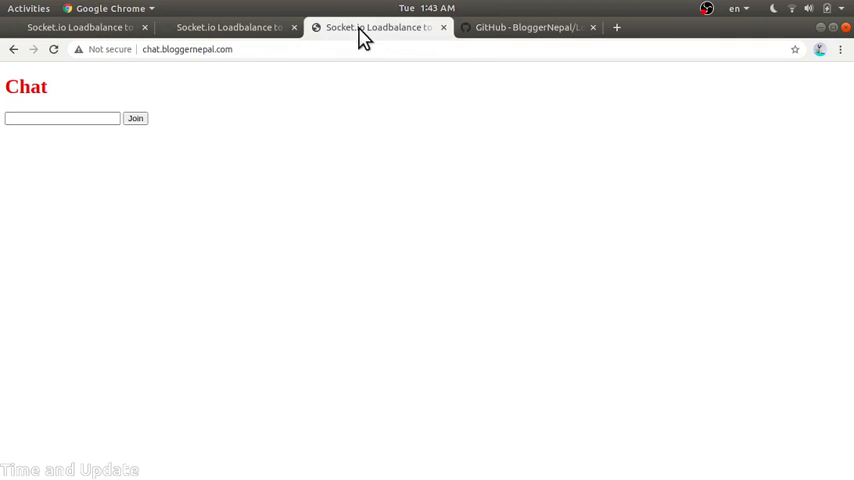
# Read through the repository file list and README's dependencies, usage and Solution 1 sections.
pyautogui.click(528, 28)
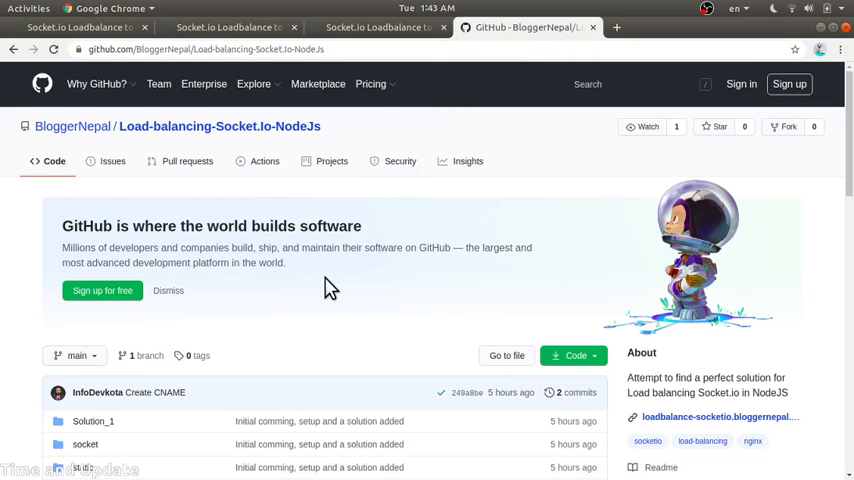
pyautogui.scroll(-3)
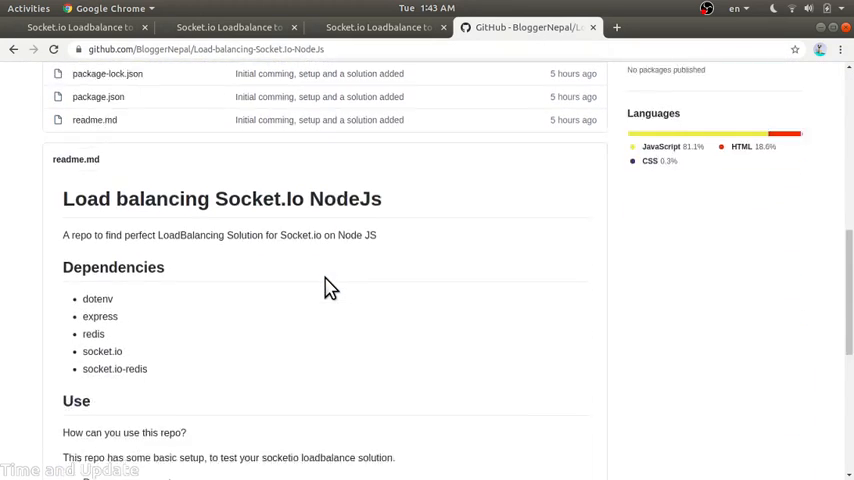
pyautogui.scroll(3)
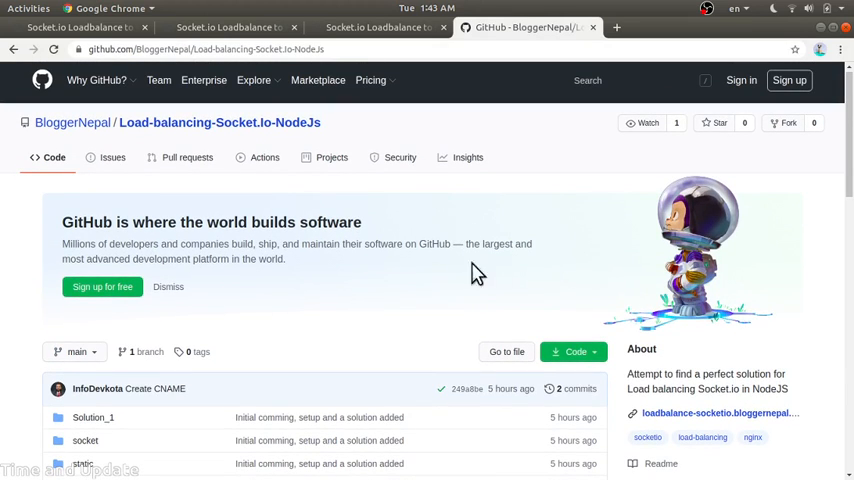
pyautogui.scroll(-3)
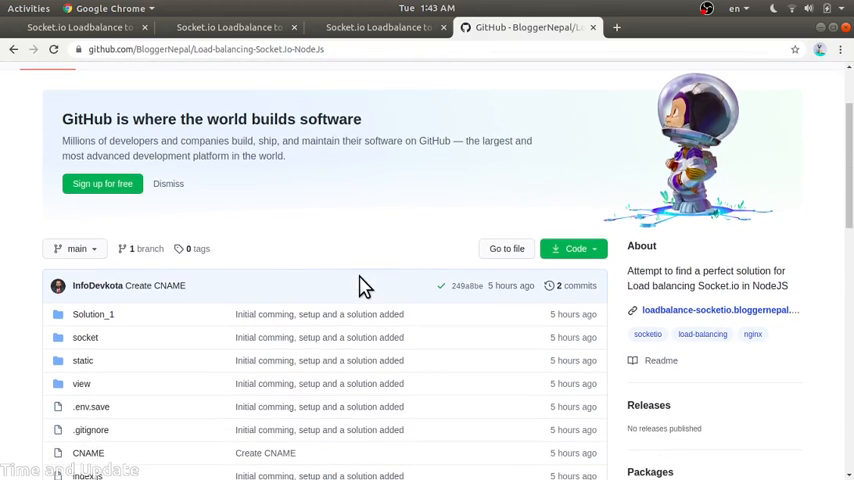
pyautogui.scroll(-3)
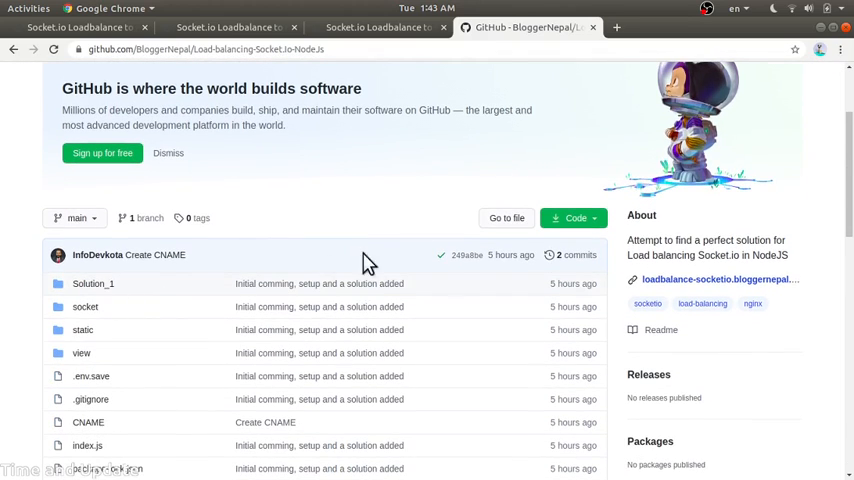
pyautogui.scroll(-3)
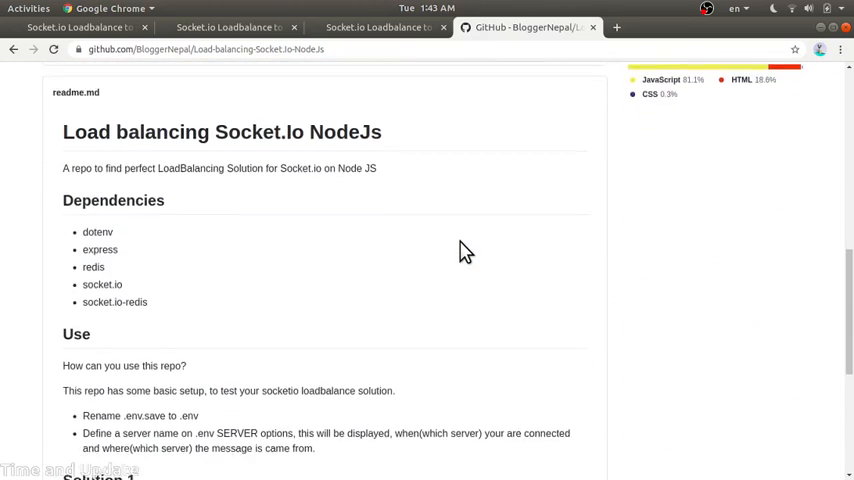
pyautogui.scroll(-3)
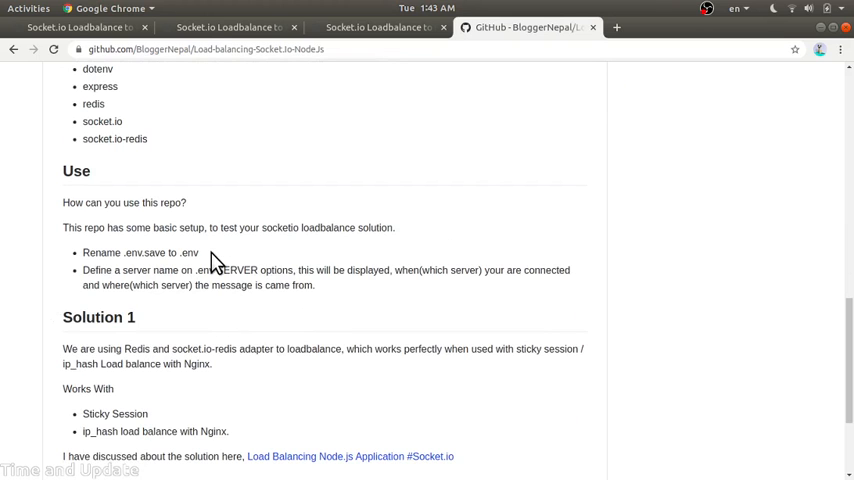
pyautogui.moveTo(448, 192)
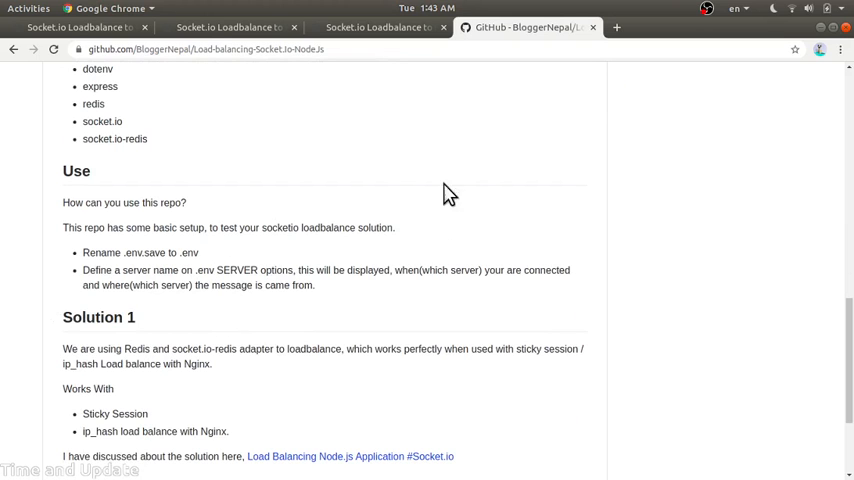
pyautogui.scroll(3)
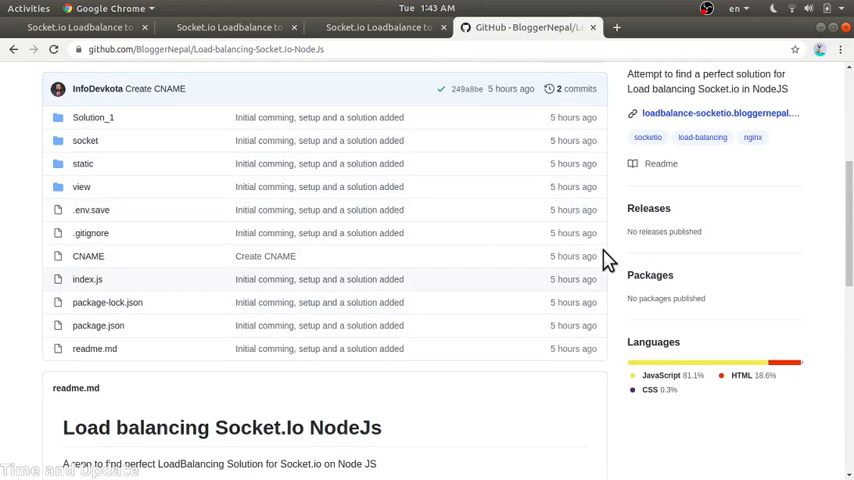
pyautogui.scroll(3)
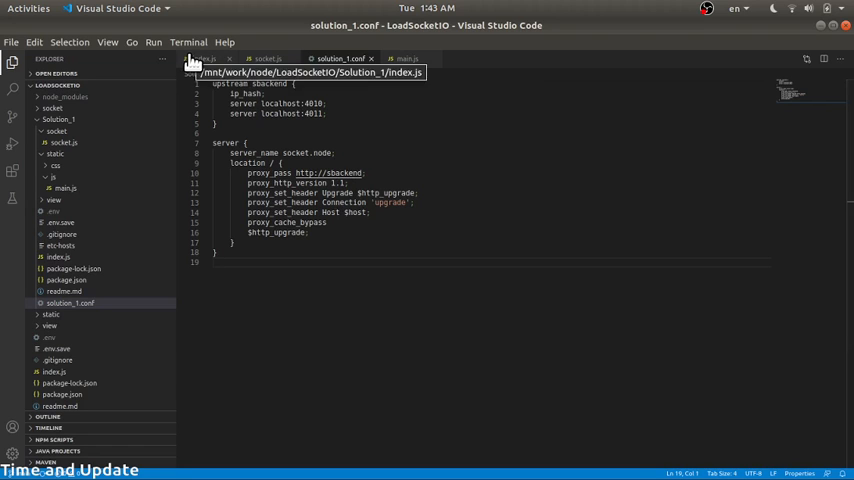
# Review index.js's Express server setup, then switch to socket.js with the Redis adapter code.
pyautogui.click(202, 58)
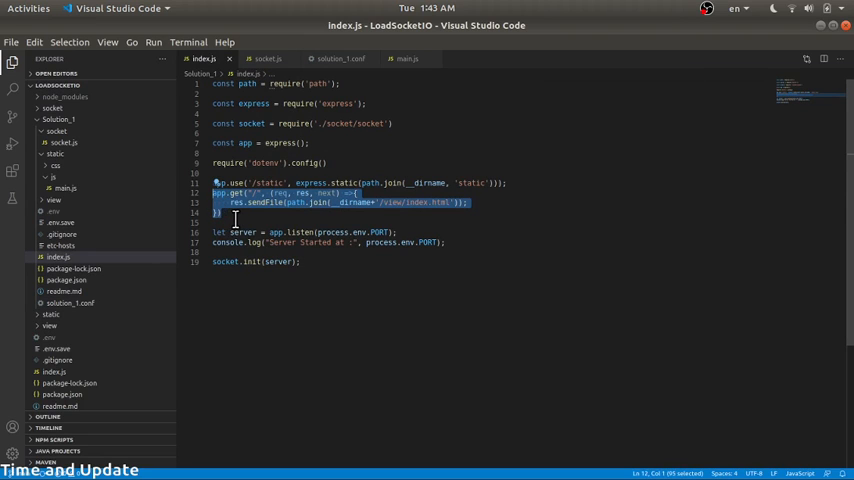
pyautogui.click(216, 212)
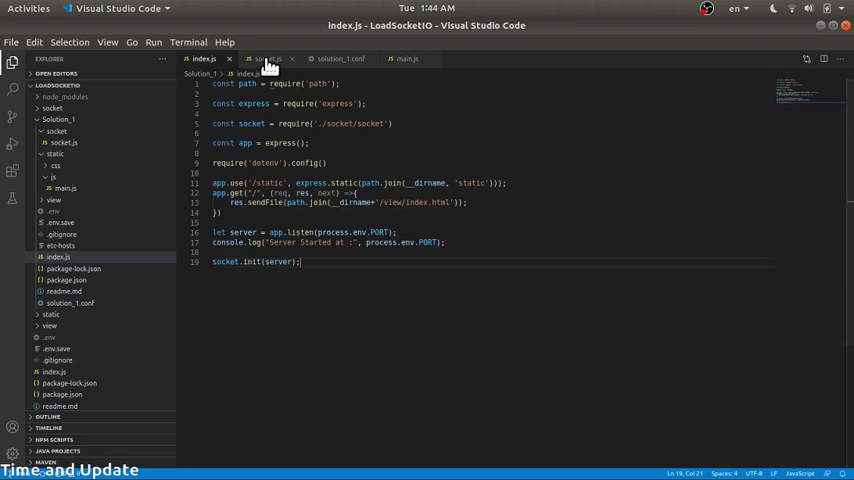
pyautogui.click(268, 58)
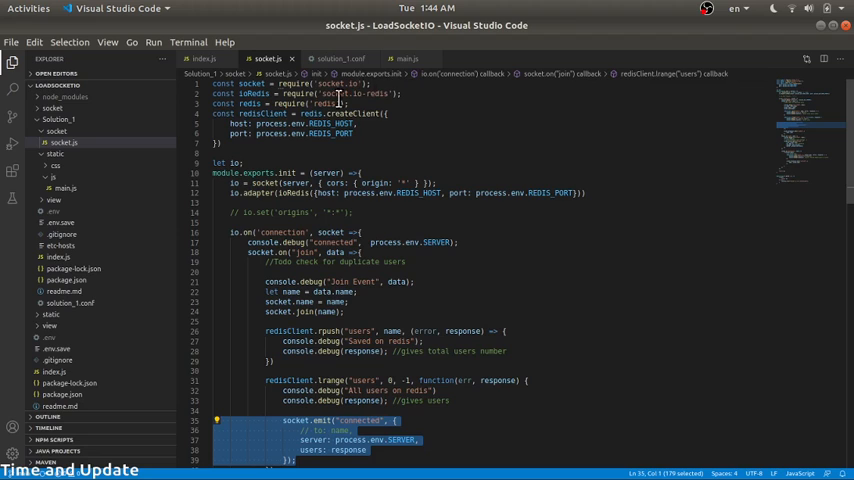
pyautogui.moveTo(416, 192)
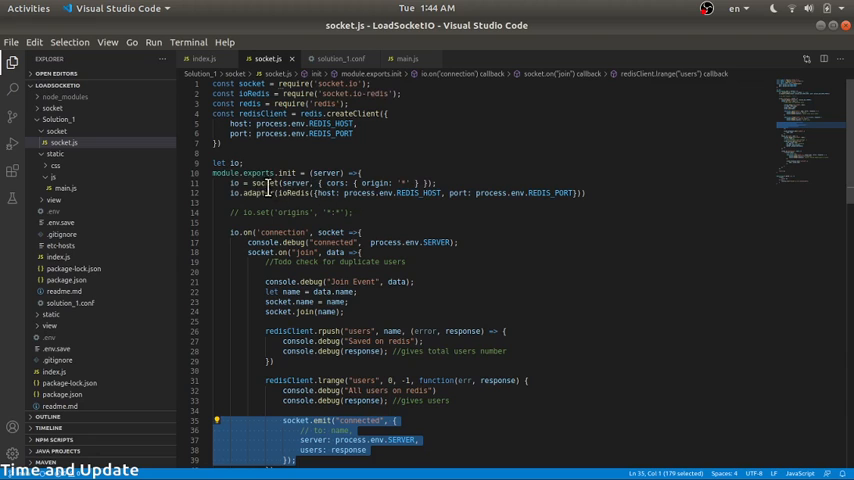
pyautogui.click(322, 192)
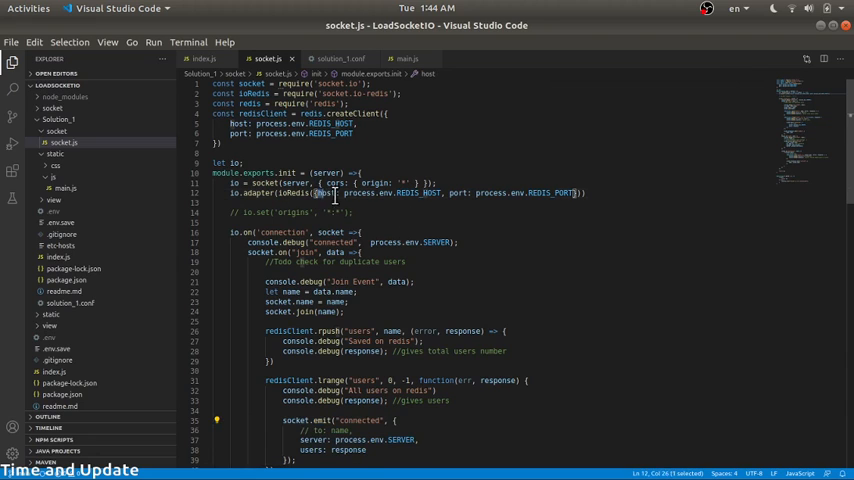
pyautogui.moveTo(320, 192); pyautogui.dragTo(438, 192)
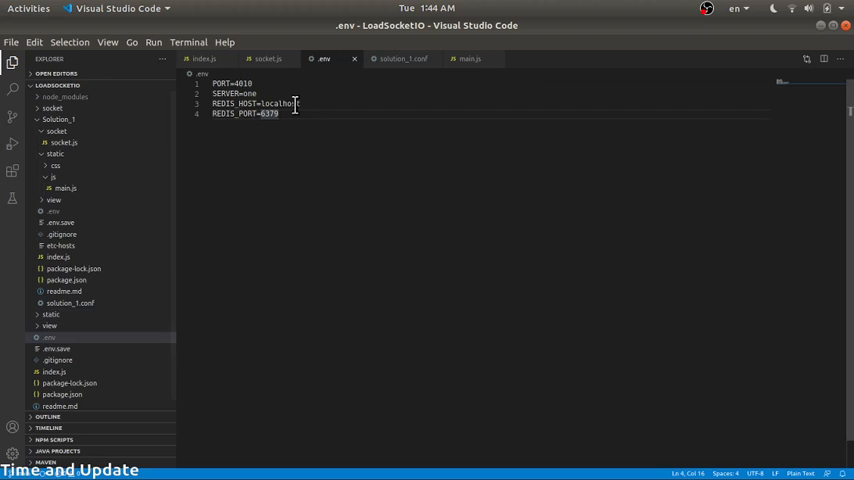
# Compare the .env settings (PORT 4010, Redis localhost:6379) against socket.js.
pyautogui.click(268, 58)
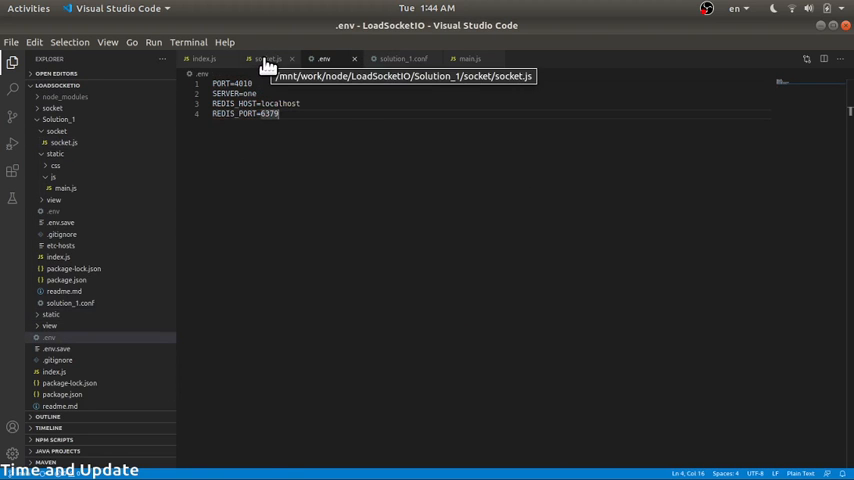
pyautogui.click(268, 58)
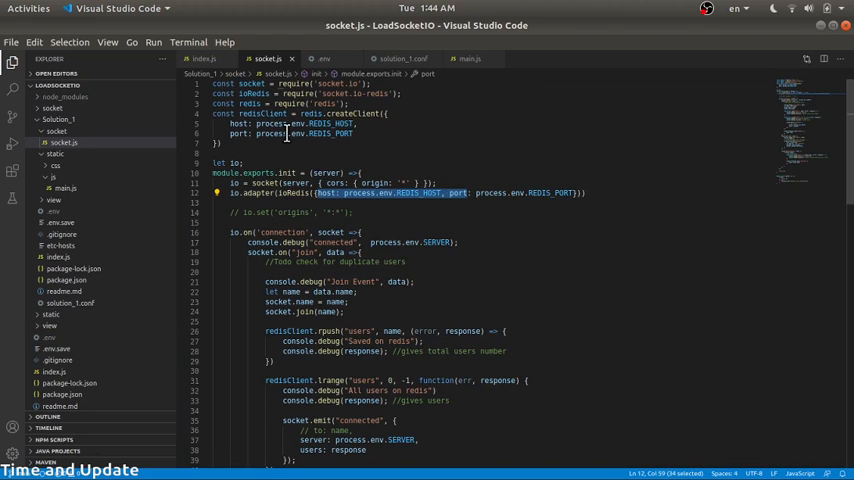
pyautogui.click(322, 58)
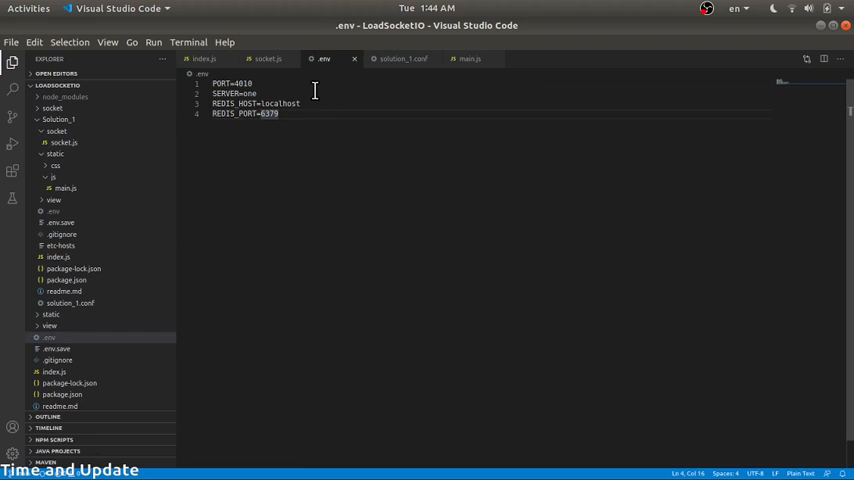
# Replace the SERVER name value in .env with 'Two' and return to socket.js.
pyautogui.doubleClick(280, 104)
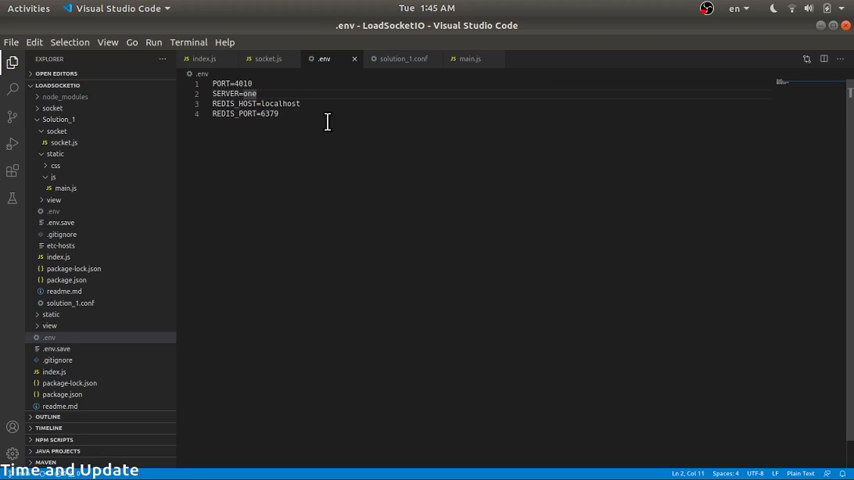
pyautogui.doubleClick(248, 92)
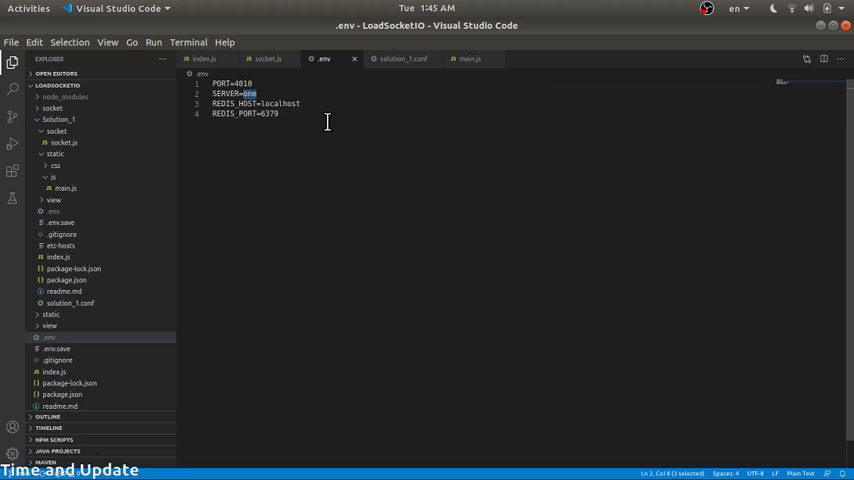
pyautogui.write('Two')
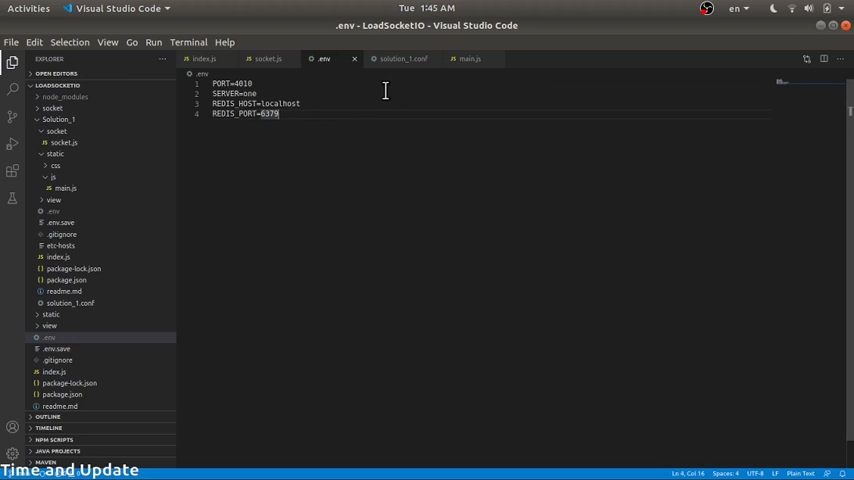
pyautogui.click(268, 58)
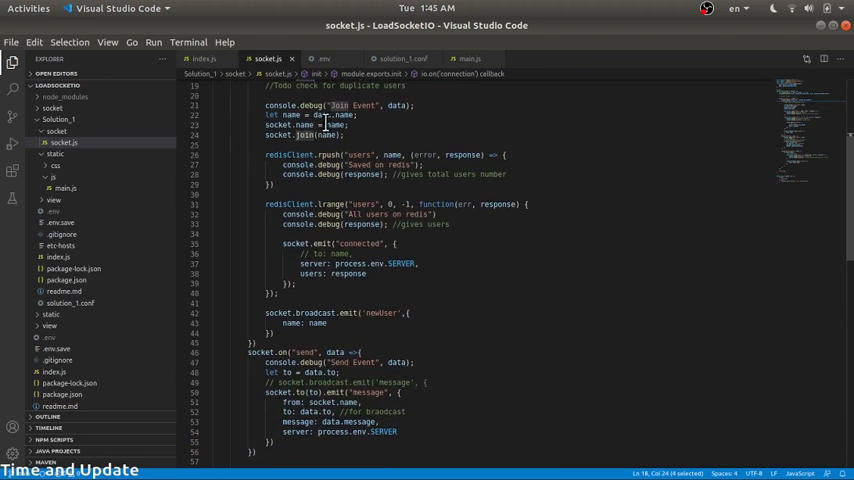
# Scroll through socket.js's connection handlers storing users in Redis and broadcasting messages.
pyautogui.scroll(3)
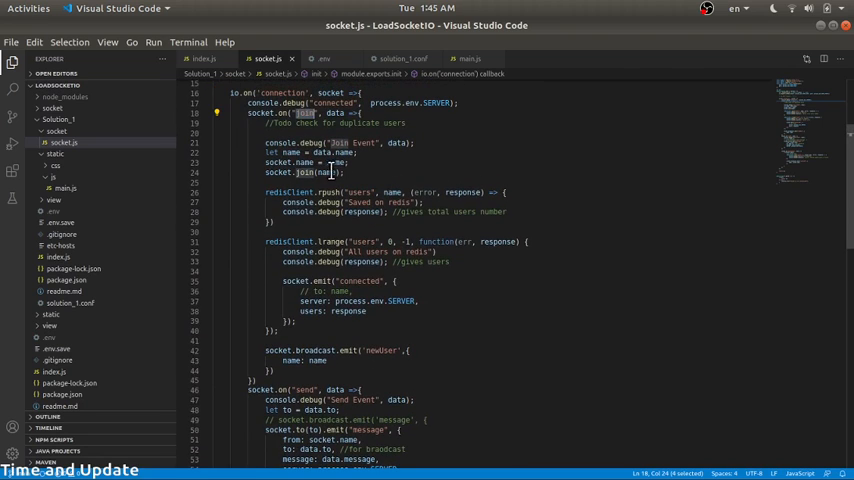
pyautogui.moveTo(330, 240)
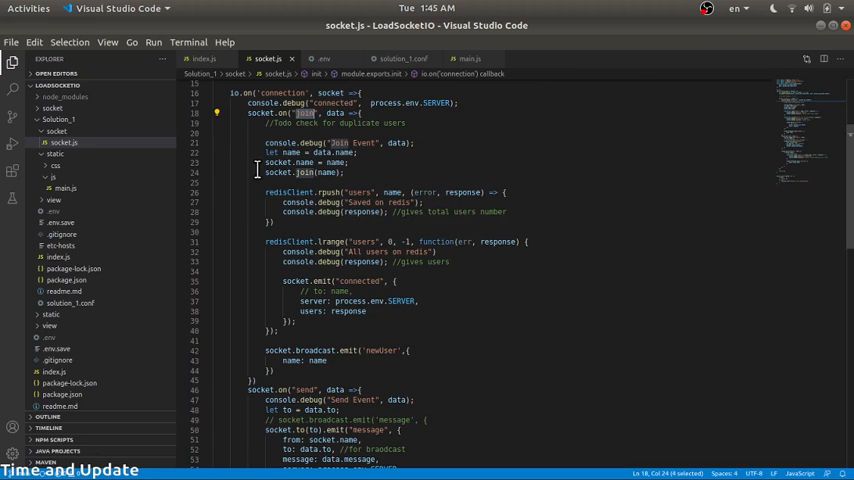
pyautogui.moveTo(528, 160)
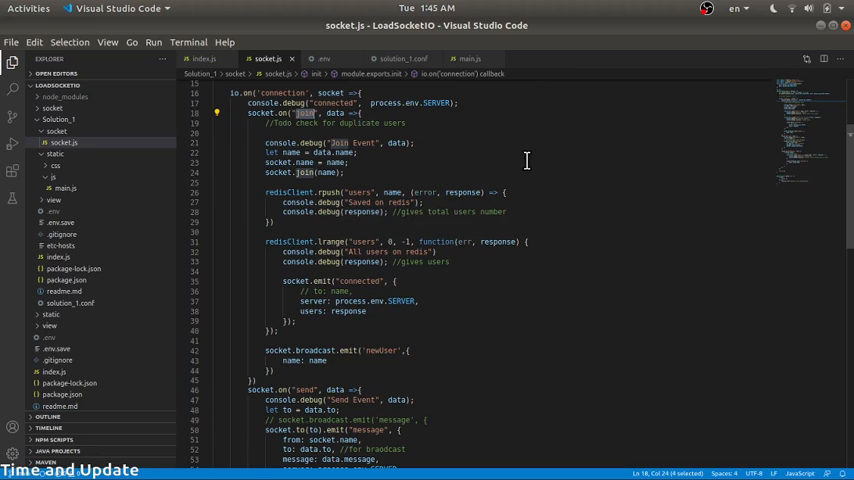
pyautogui.moveTo(466, 168)
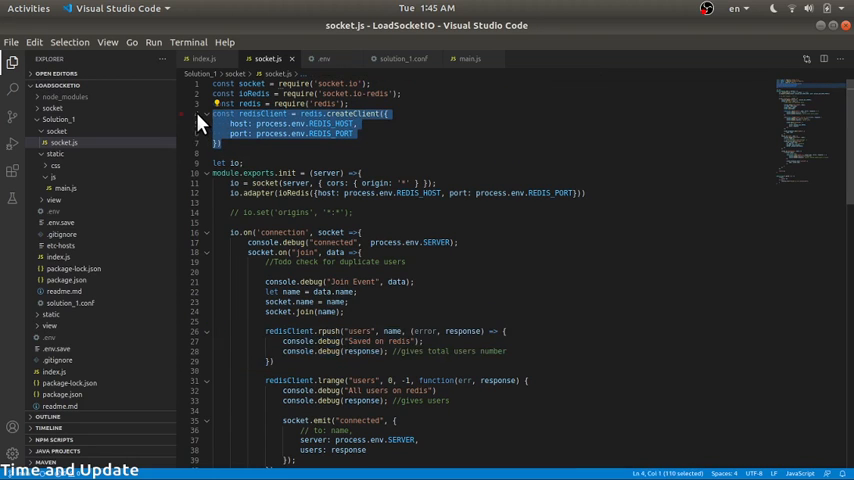
pyautogui.moveTo(234, 140)
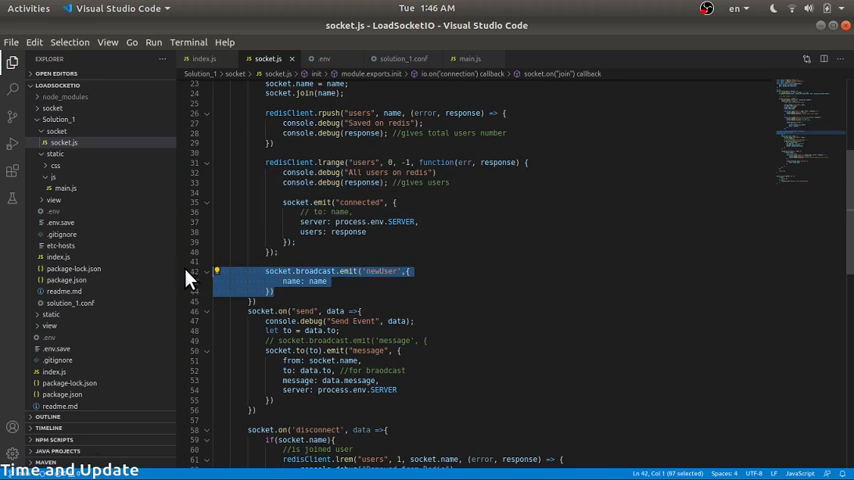
pyautogui.click(298, 300)
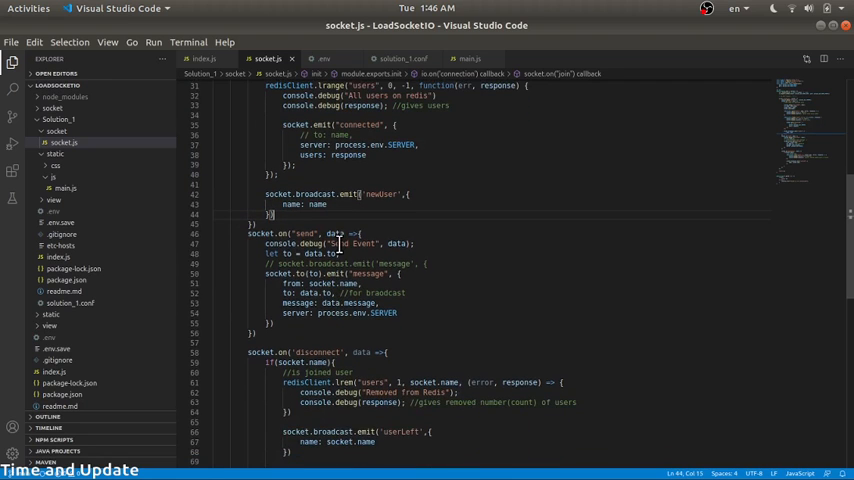
pyautogui.scroll(-3)
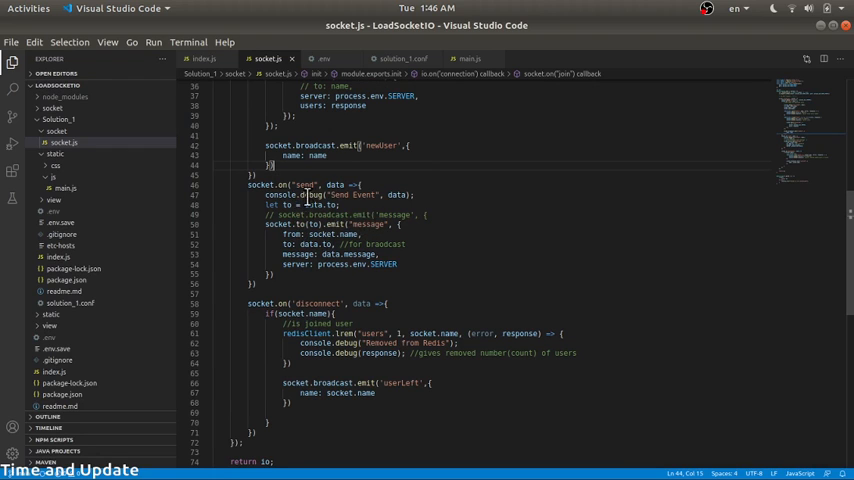
pyautogui.scroll(-3)
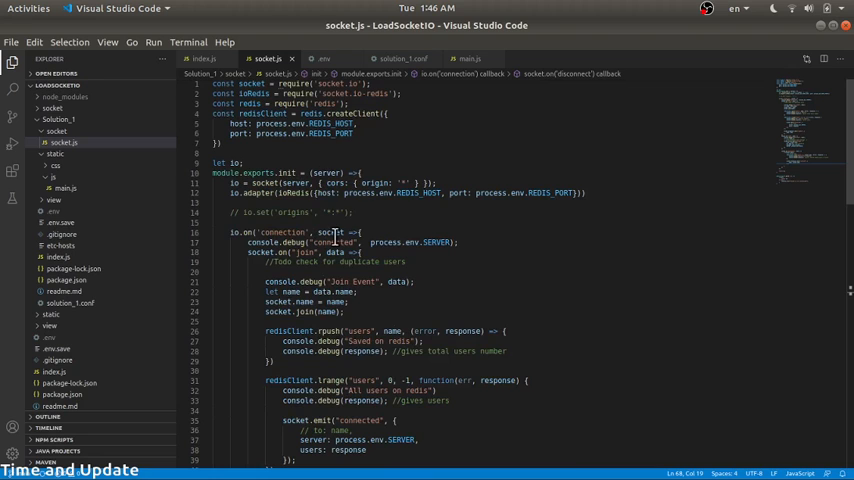
pyautogui.scroll(-3)
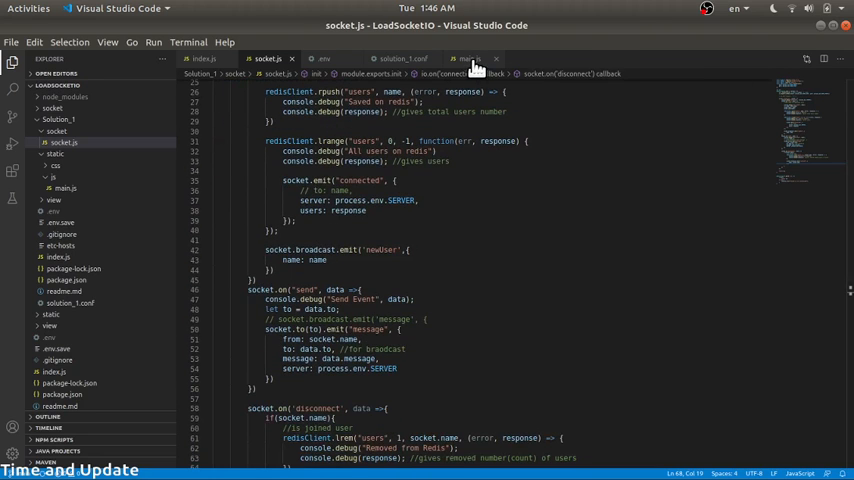
# Review the top of the client-side main.js, cross-checking the .env settings.
pyautogui.click(468, 58)
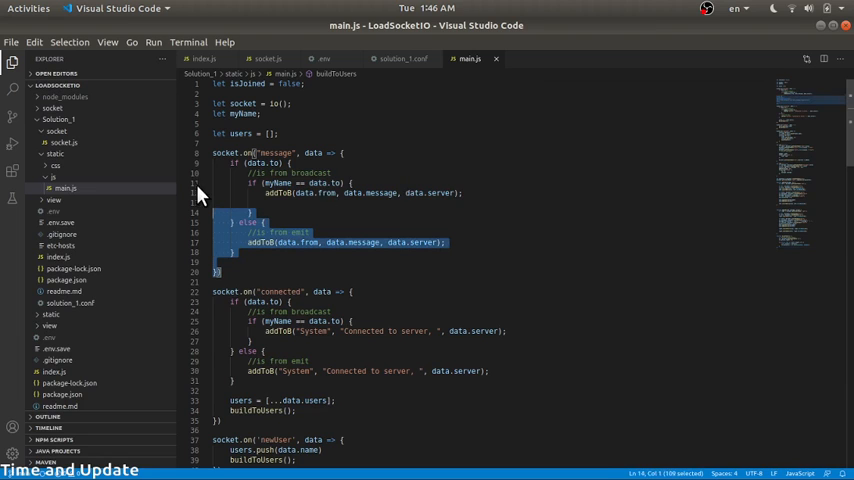
pyautogui.scroll(-3)
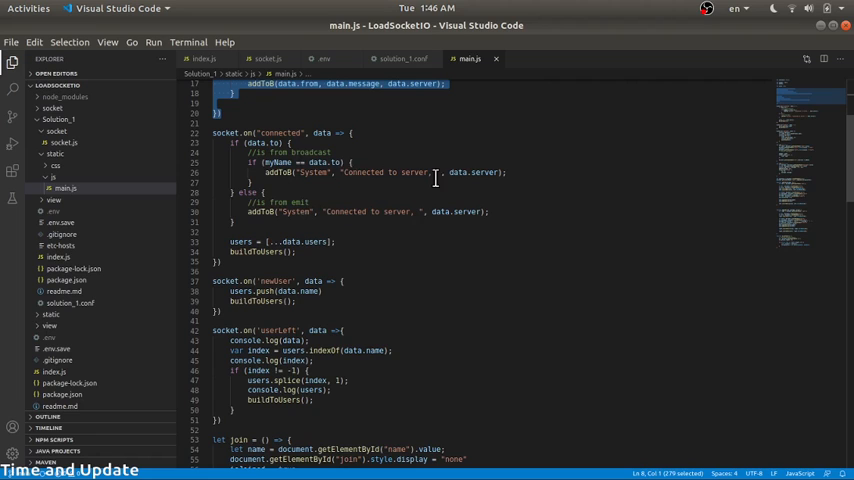
pyautogui.moveTo(478, 184)
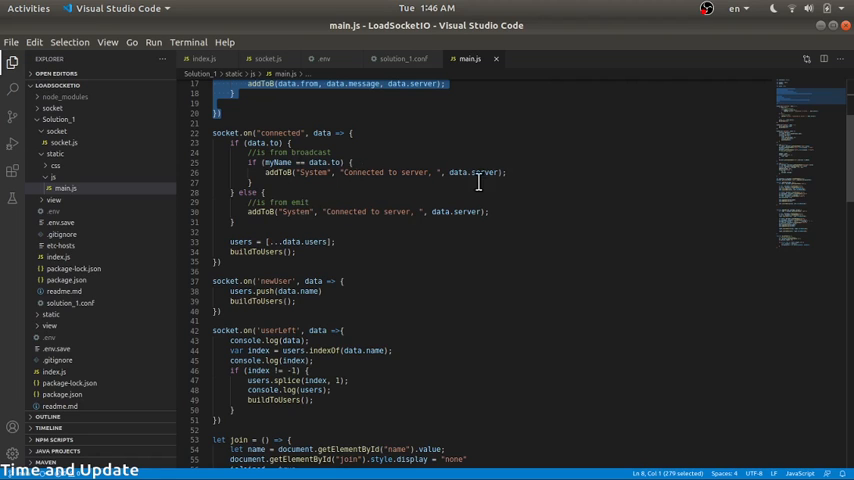
pyautogui.click(268, 58)
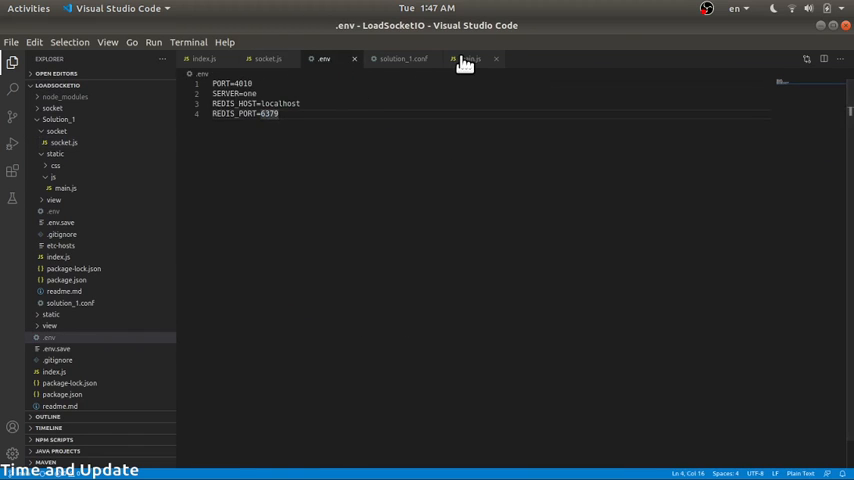
pyautogui.click(470, 58)
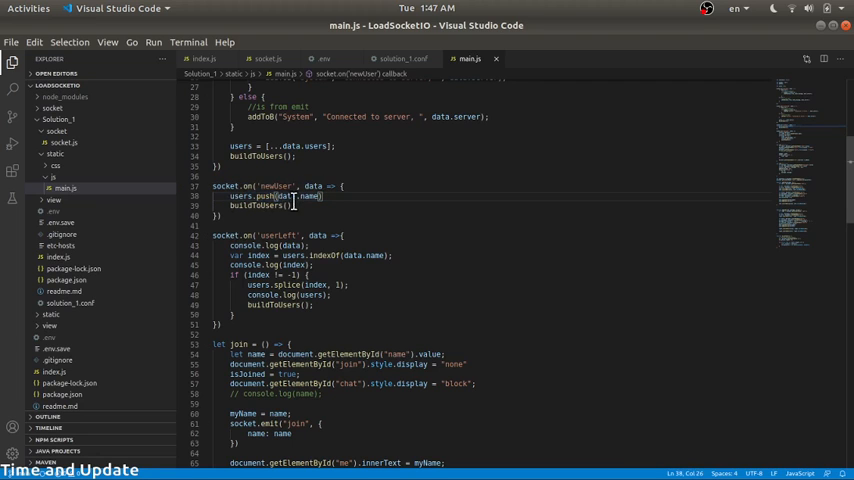
pyautogui.scroll(-3)
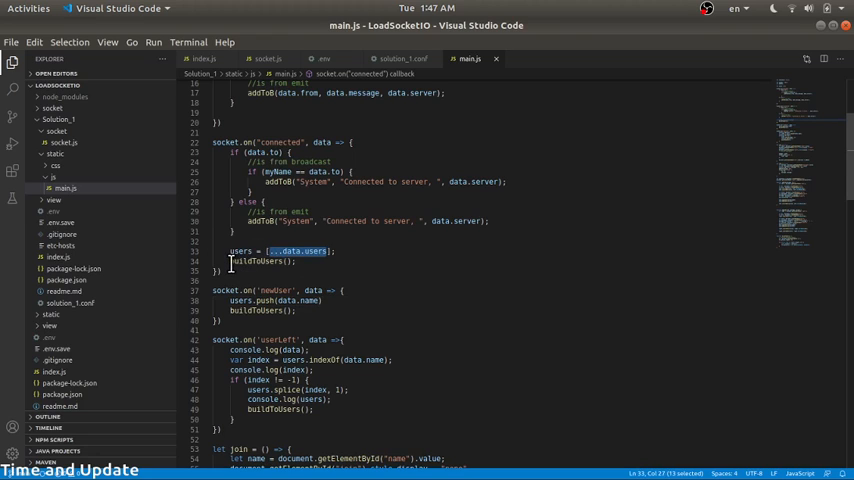
# Scroll main.js down to the join/send and addToLeft/addToRight message functions.
pyautogui.click(262, 260)
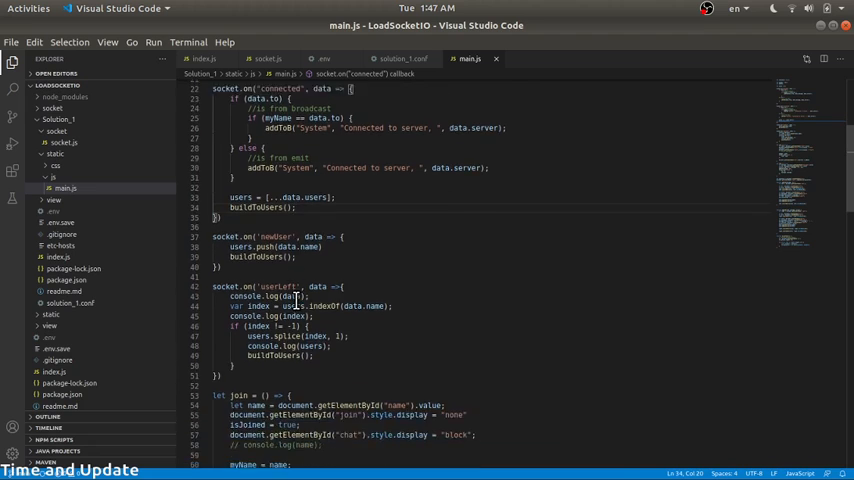
pyautogui.scroll(-3)
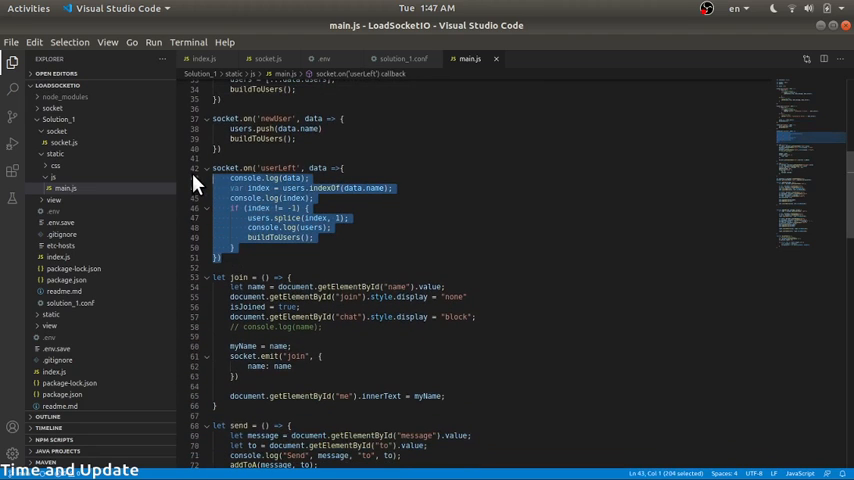
pyautogui.scroll(-3)
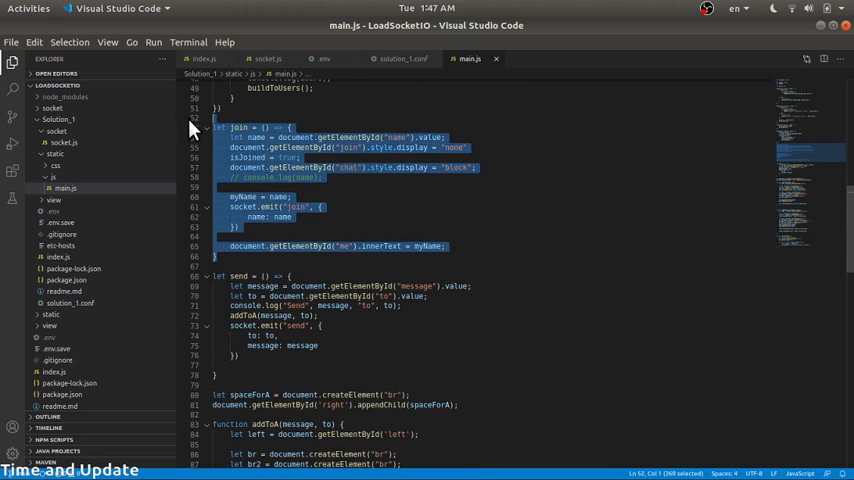
pyautogui.scroll(-3)
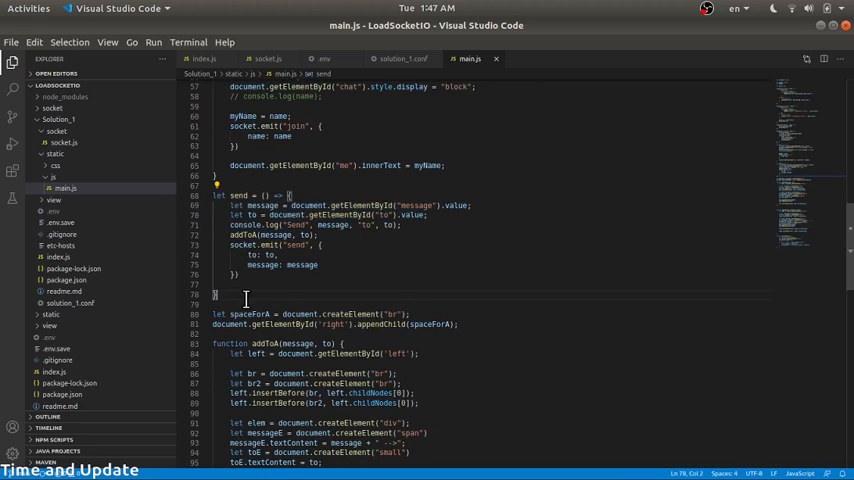
pyautogui.scroll(-3)
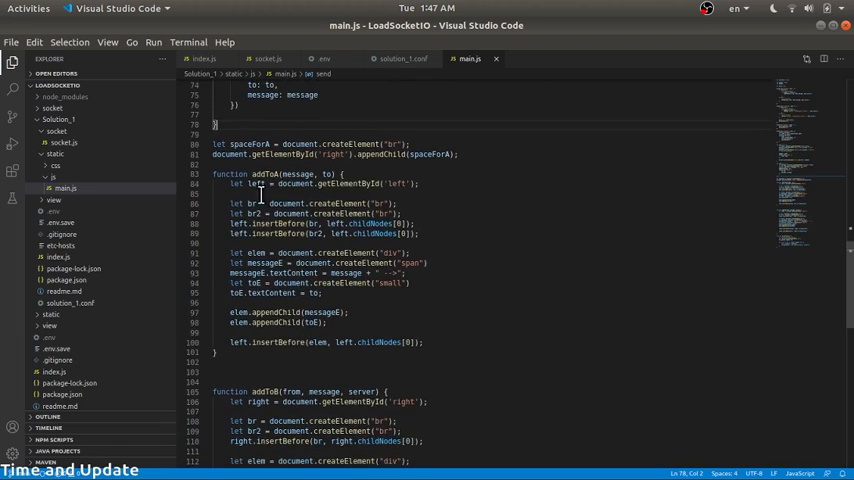
pyautogui.scroll(-3)
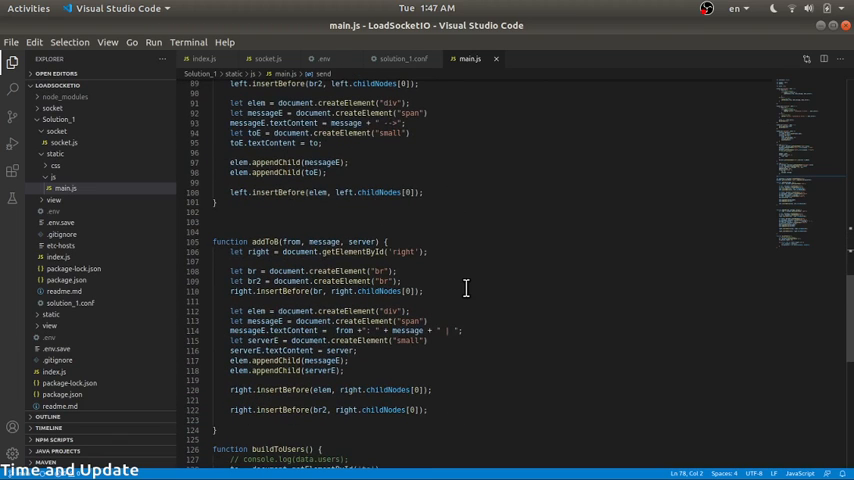
pyautogui.scroll(-3)
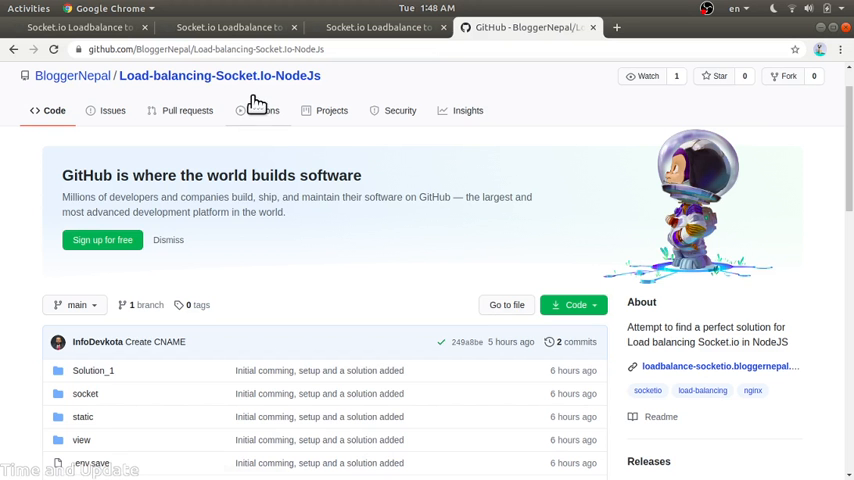
# Duplicate the 47.254.192.229:4010 chat tab and join the chat as Ram.
pyautogui.click(76, 28)
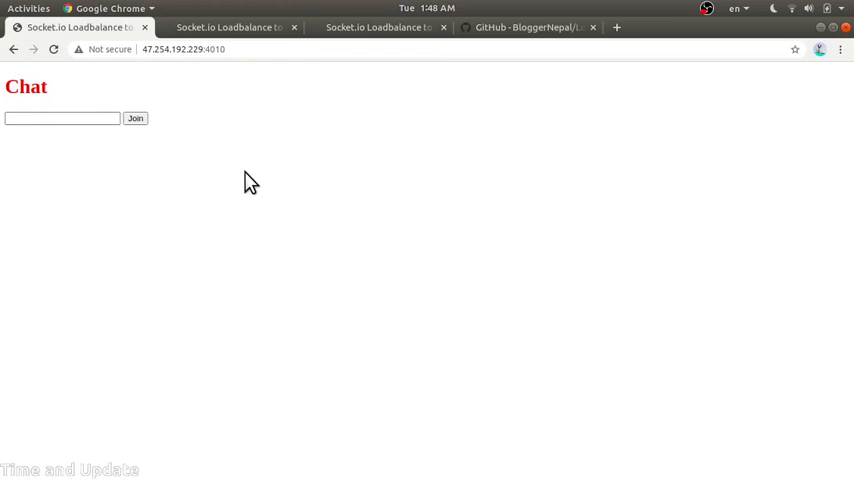
pyautogui.moveTo(252, 72)
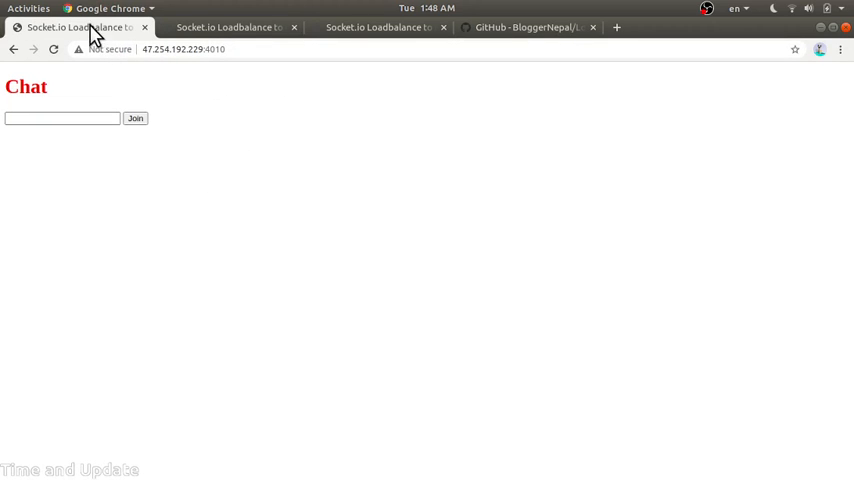
pyautogui.rightClick(78, 26)
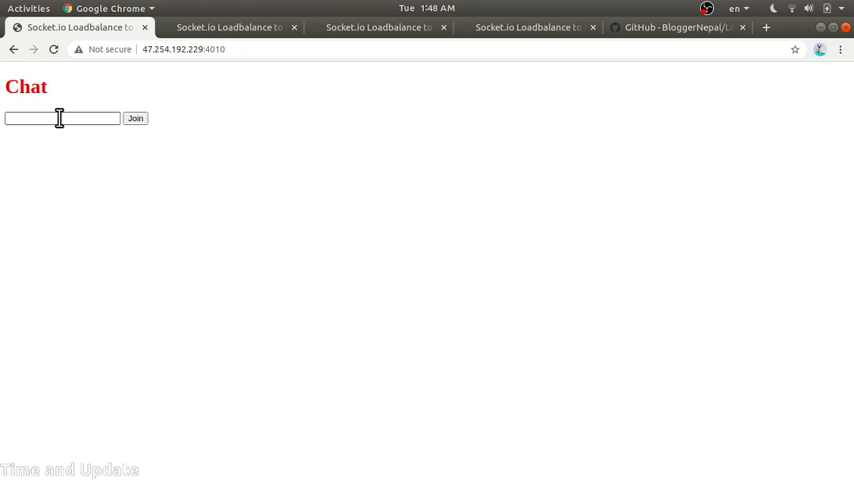
pyautogui.click(60, 118)
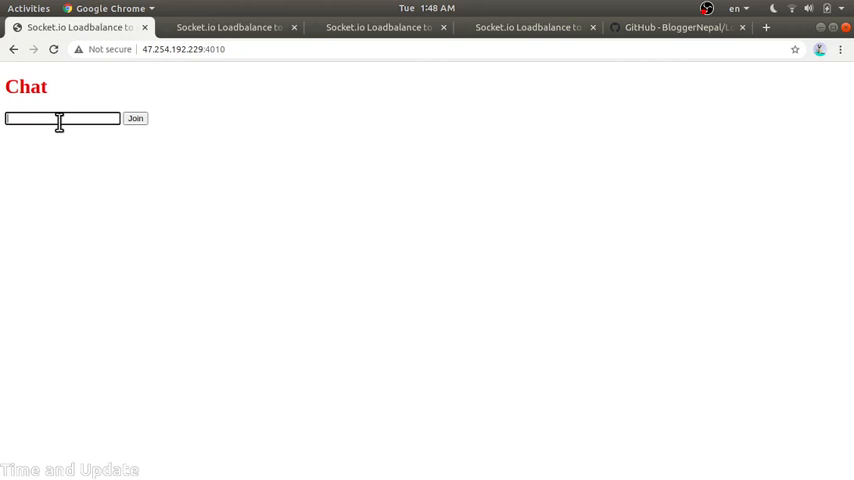
pyautogui.write('RAm')
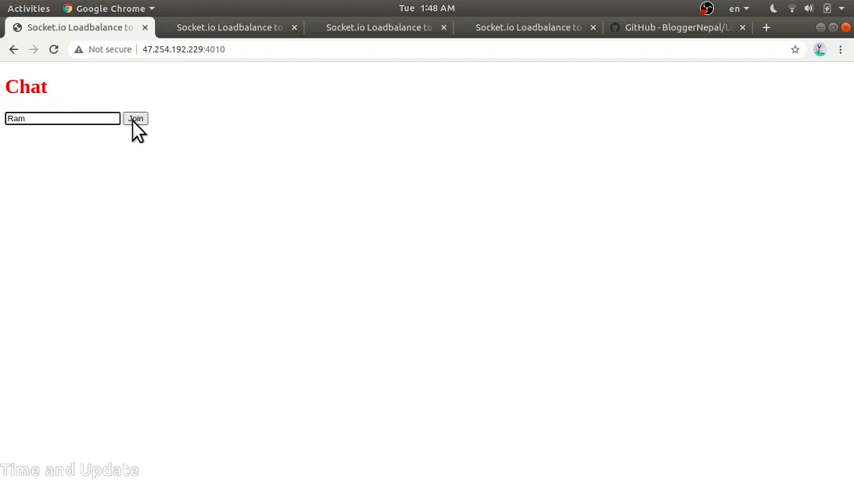
pyautogui.click(136, 118)
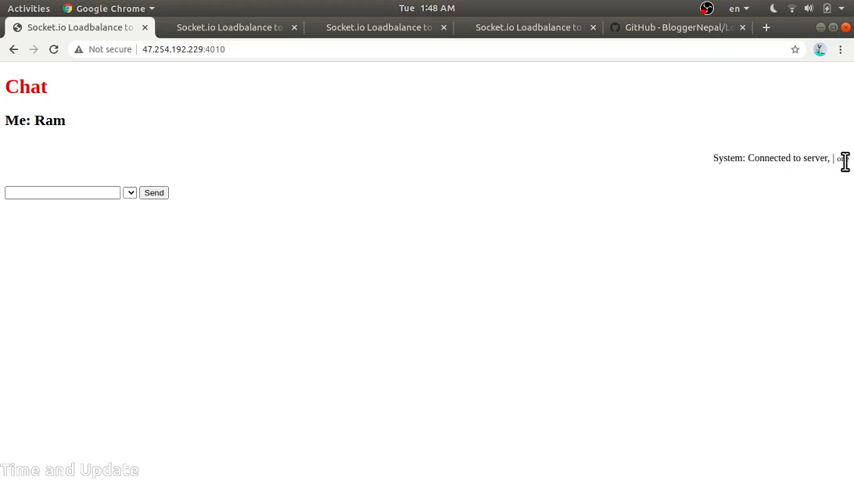
# Join the duplicated chat tab as Sita, confirm both sessions connected, and return to Ram's chat.
pyautogui.click(184, 48)
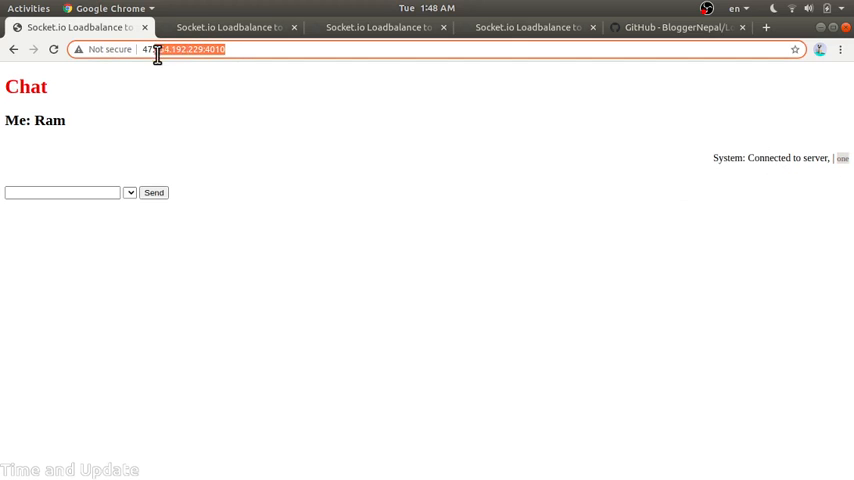
pyautogui.click(228, 28)
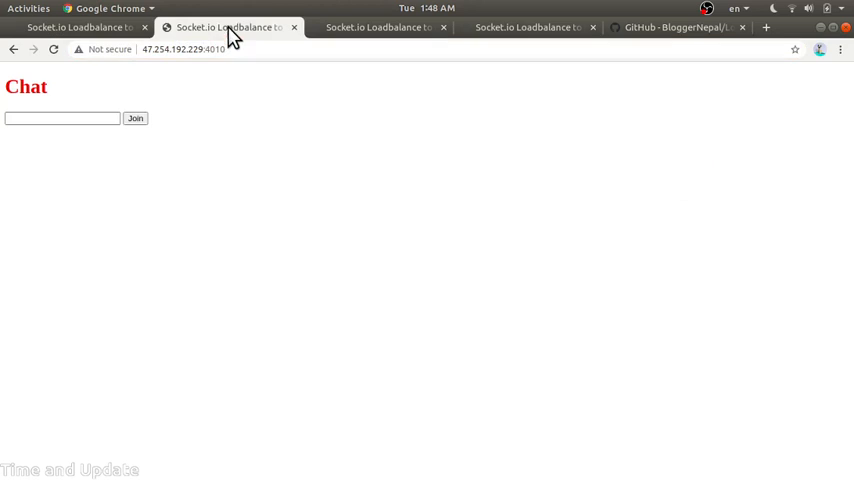
pyautogui.click(62, 118)
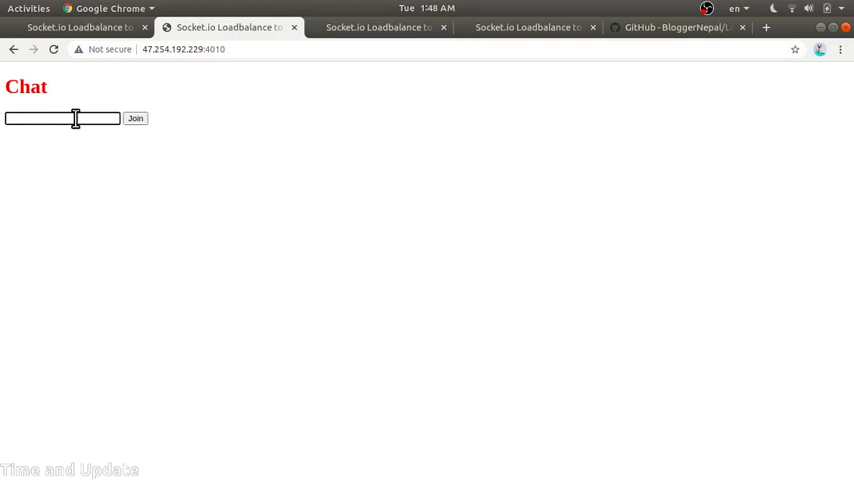
pyautogui.click(136, 118)
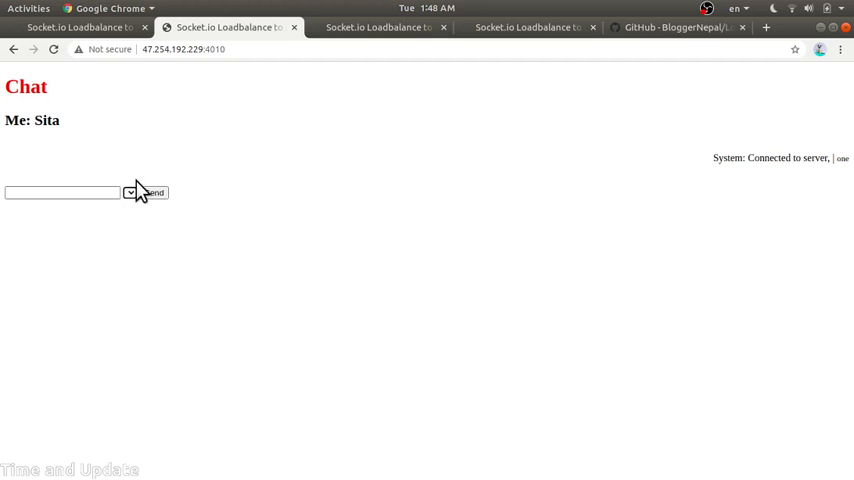
pyautogui.moveTo(148, 258)
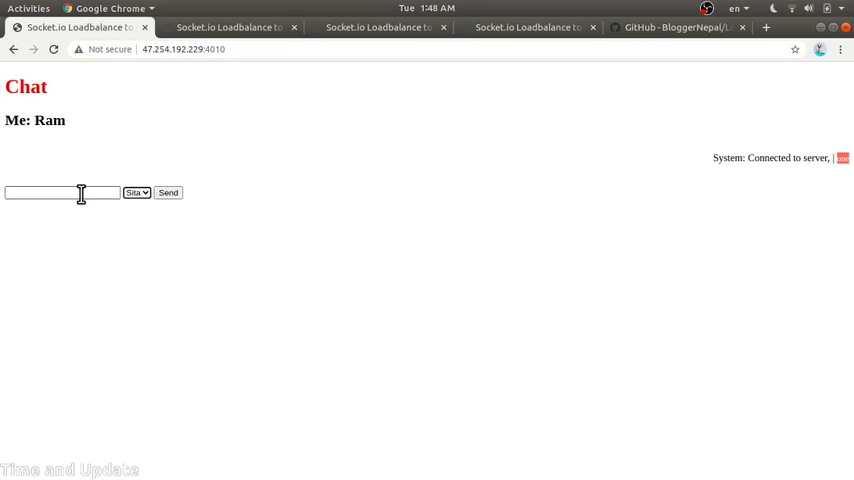
pyautogui.moveTo(228, 158)
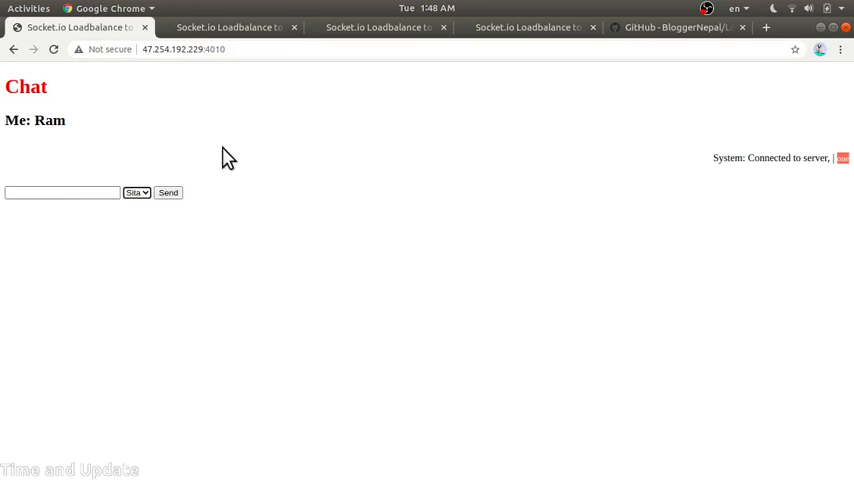
pyautogui.click(228, 28)
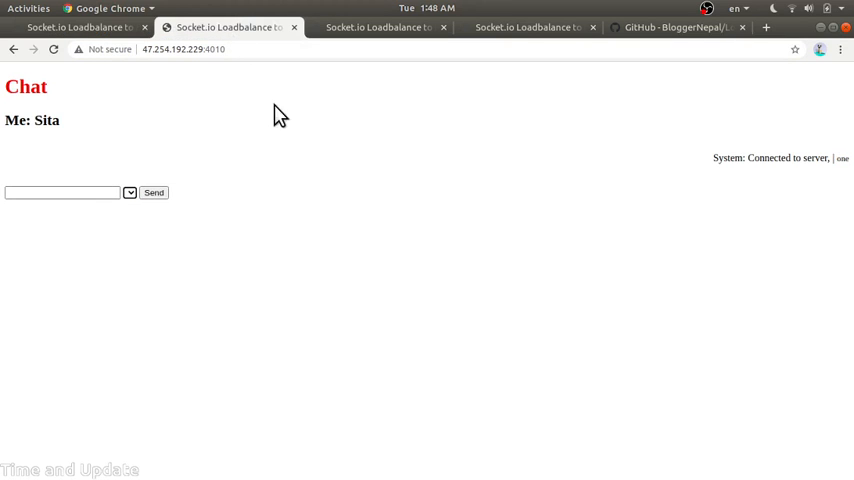
pyautogui.click(80, 28)
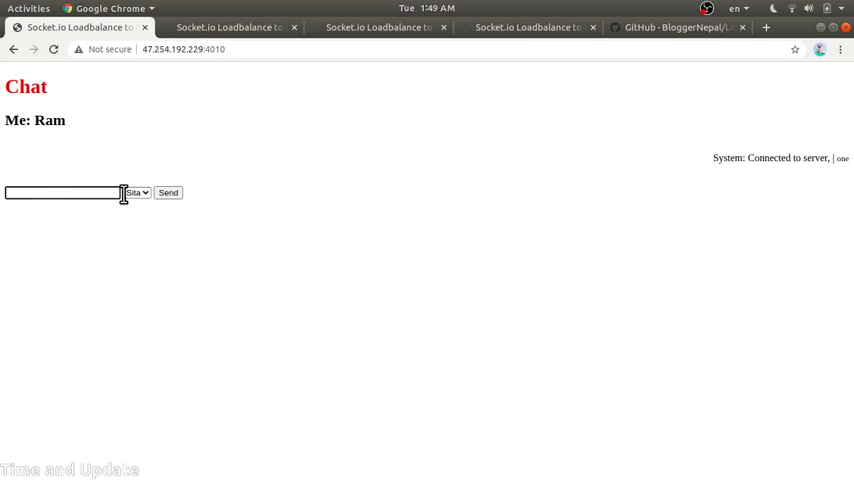
# Send the message "Hello, Sita." from Ram's chat.
pyautogui.write('Hello,')
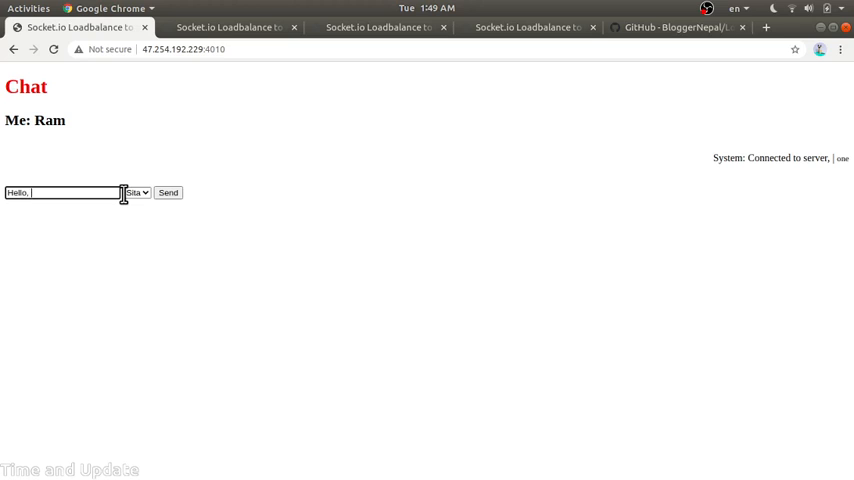
pyautogui.write('Sita.')
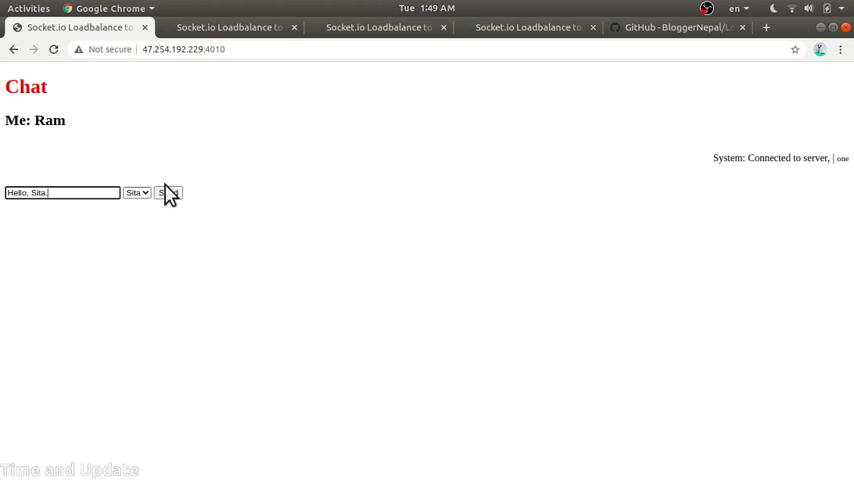
pyautogui.moveTo(198, 182)
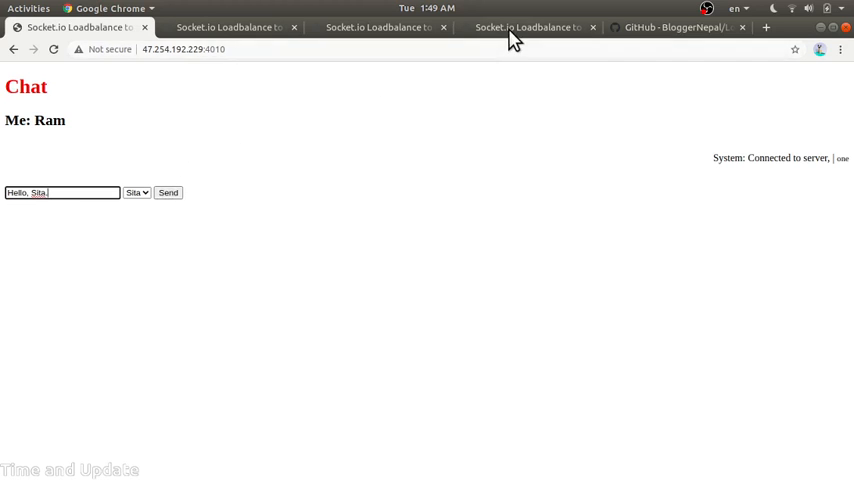
pyautogui.click(680, 28)
pyautogui.write('.')
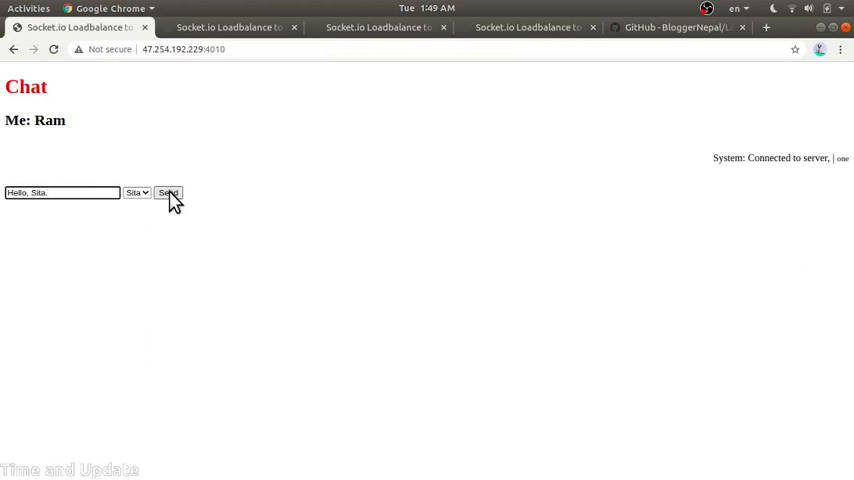
pyautogui.click(168, 192)
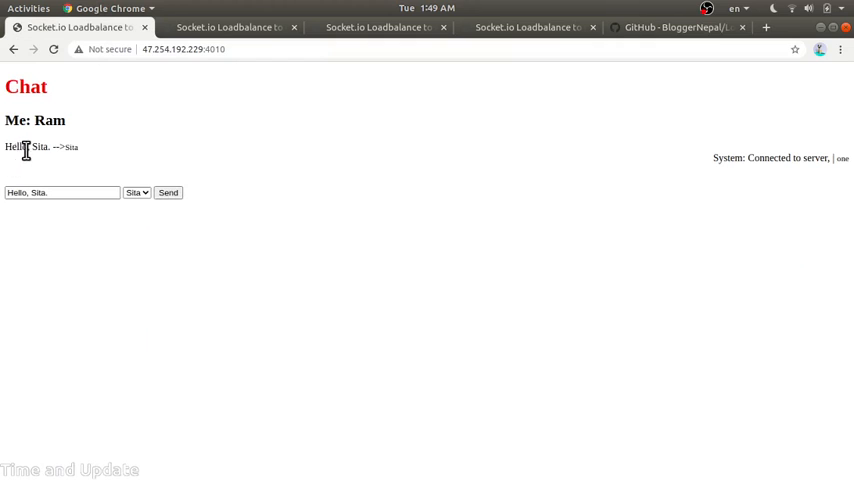
# Check Sita's chat shows the message received from Ram, flipping back to Ram's tab.
pyautogui.click(228, 28)
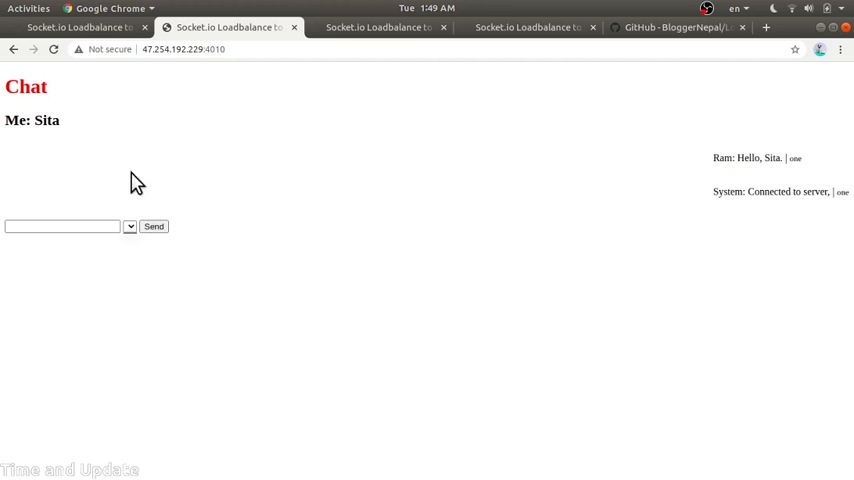
pyautogui.moveTo(116, 82)
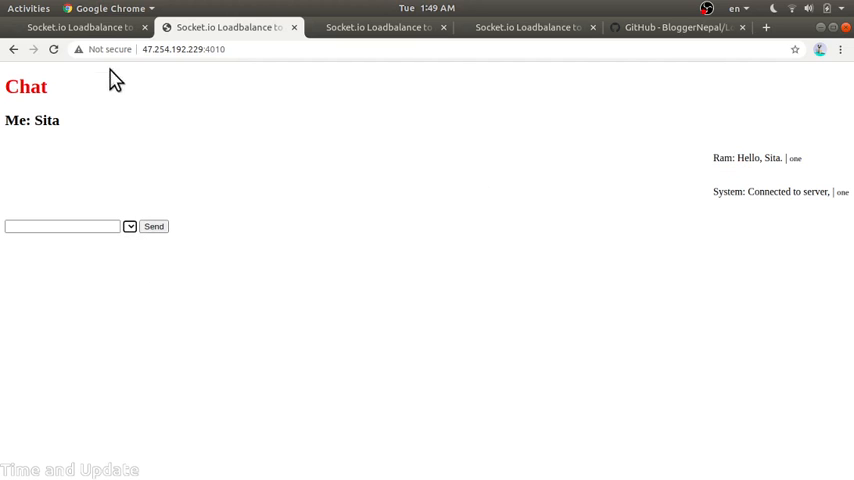
pyautogui.click(78, 28)
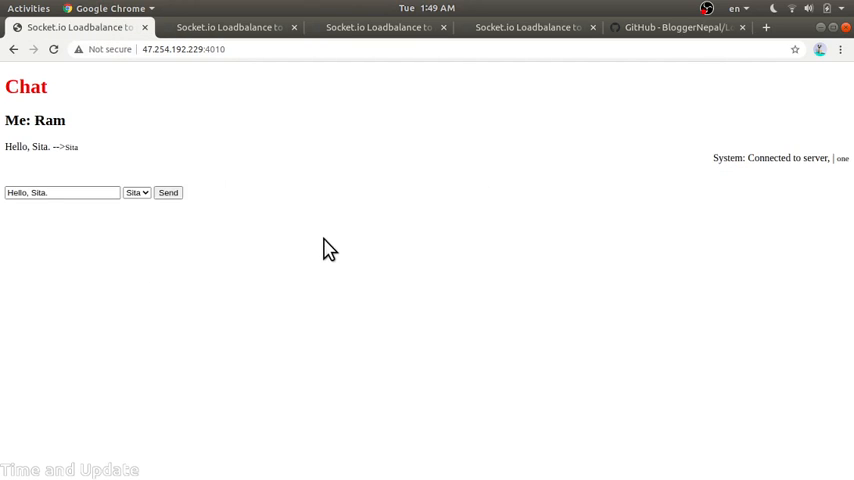
pyautogui.click(228, 28)
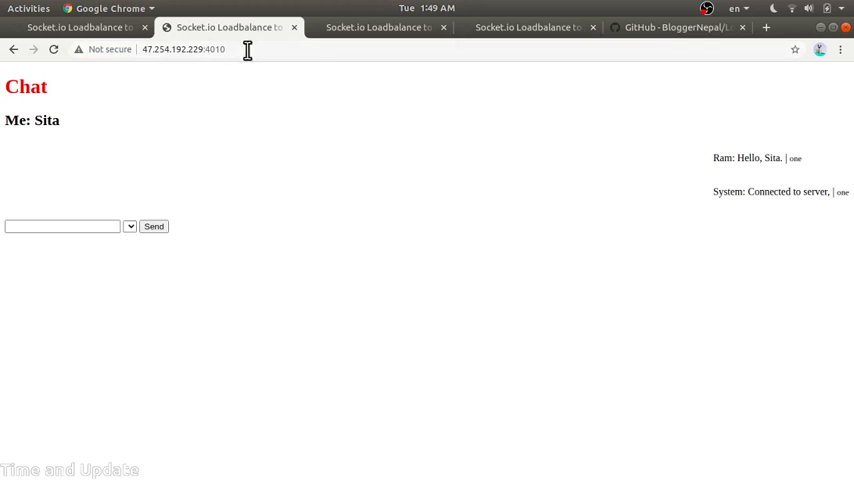
pyautogui.moveTo(276, 114)
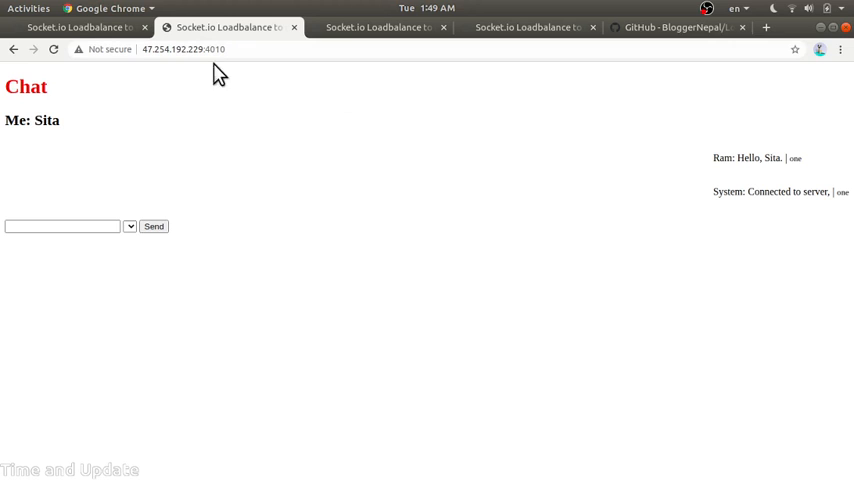
pyautogui.moveTo(168, 88)
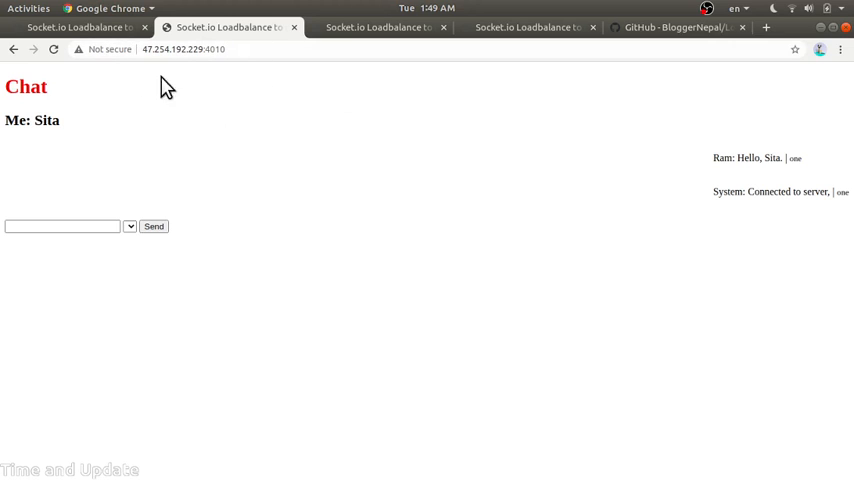
pyautogui.moveTo(638, 44)
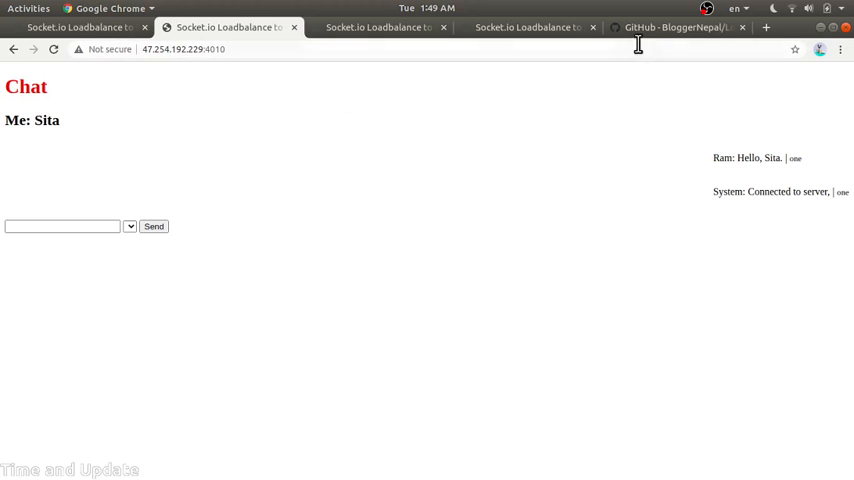
pyautogui.moveTo(370, 70)
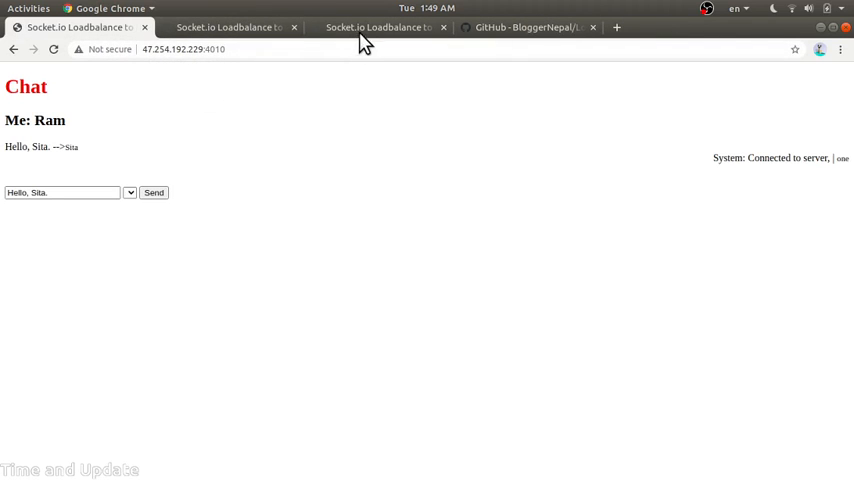
# View the chat.bloggernepal.com tab, then return to the GitHub repository page.
pyautogui.click(378, 28)
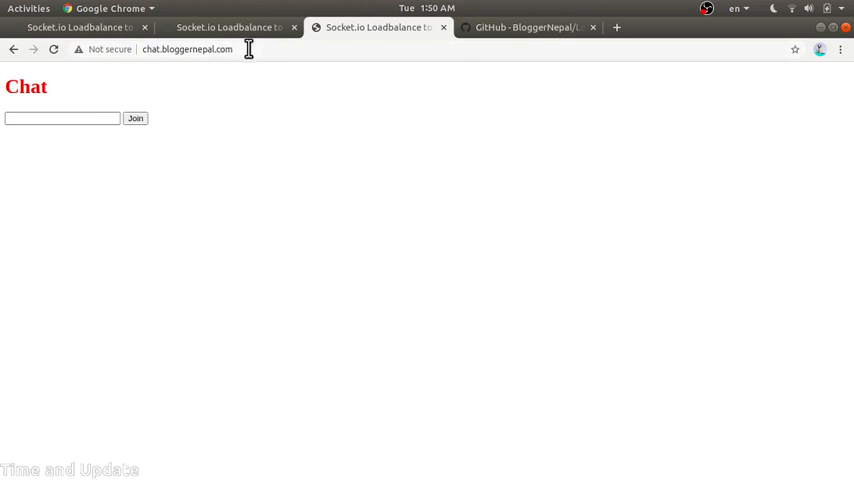
pyautogui.moveTo(128, 184)
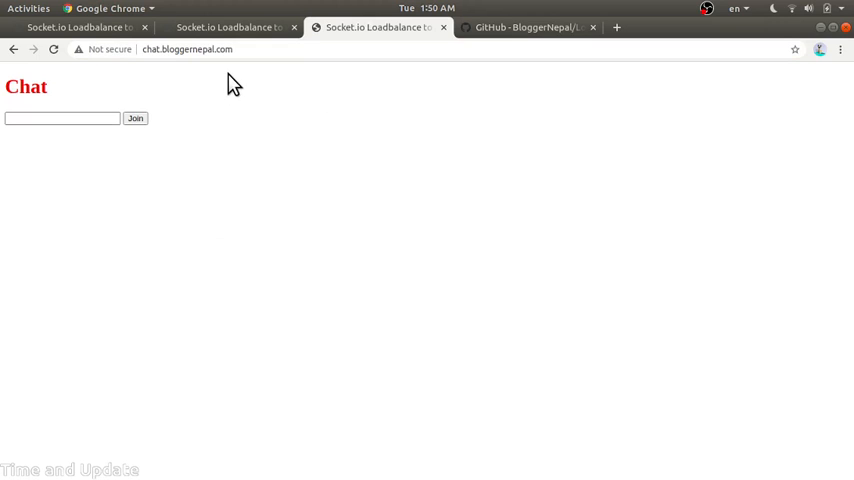
pyautogui.moveTo(238, 92)
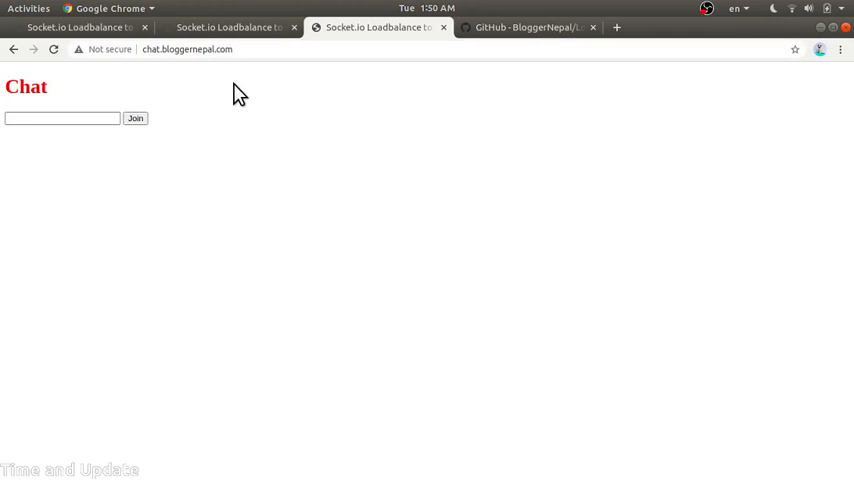
pyautogui.click(528, 28)
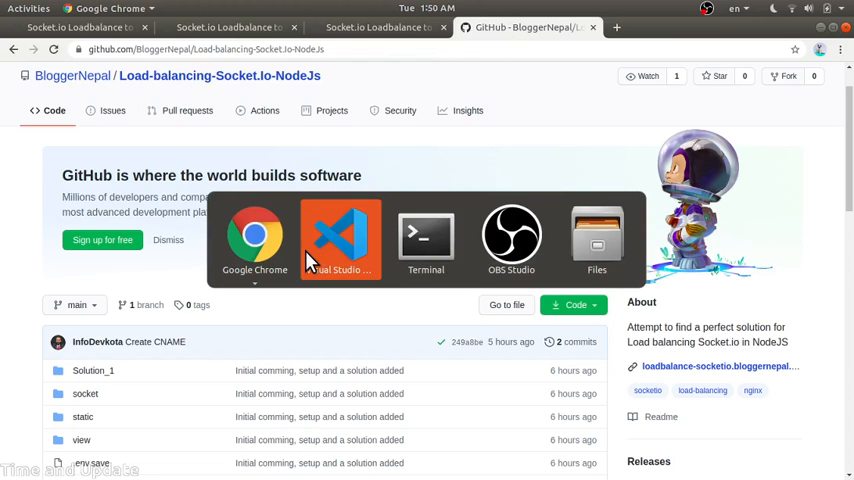
# Highlight the ip_hash upstream server lines in solution_1.conf and check the chat tab's port in Chrome.
pyautogui.click(340, 240)
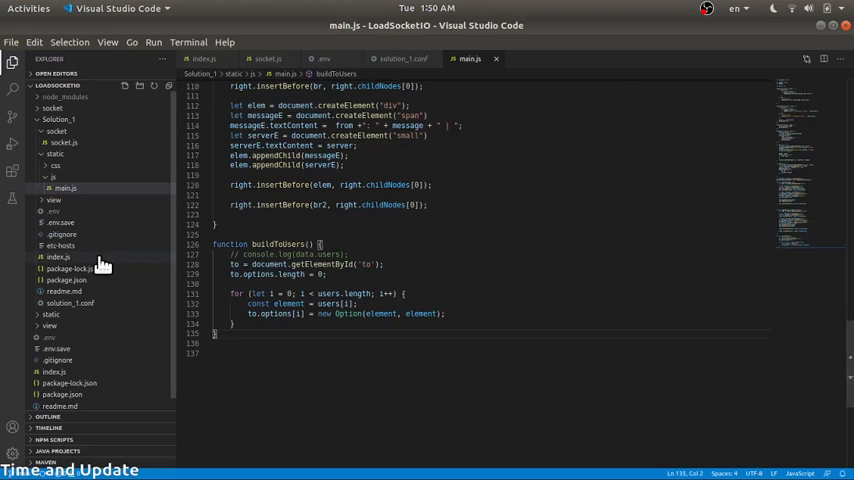
pyautogui.click(70, 304)
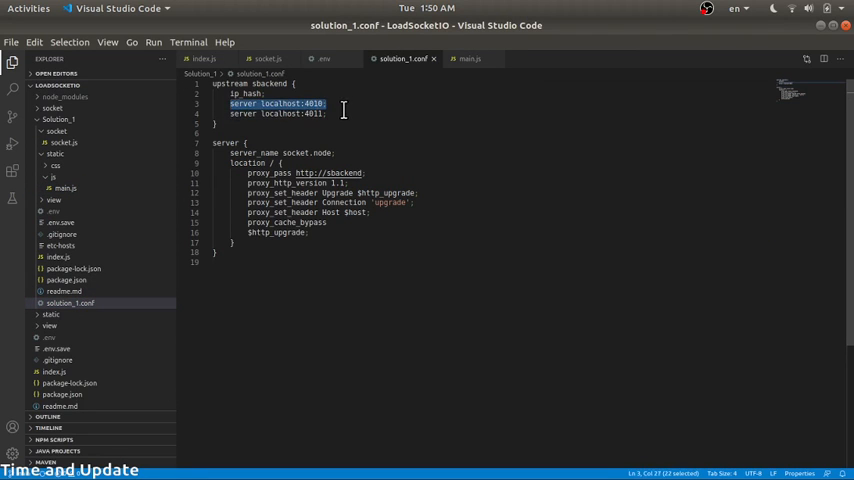
pyautogui.moveTo(320, 104); pyautogui.dragTo(324, 112)
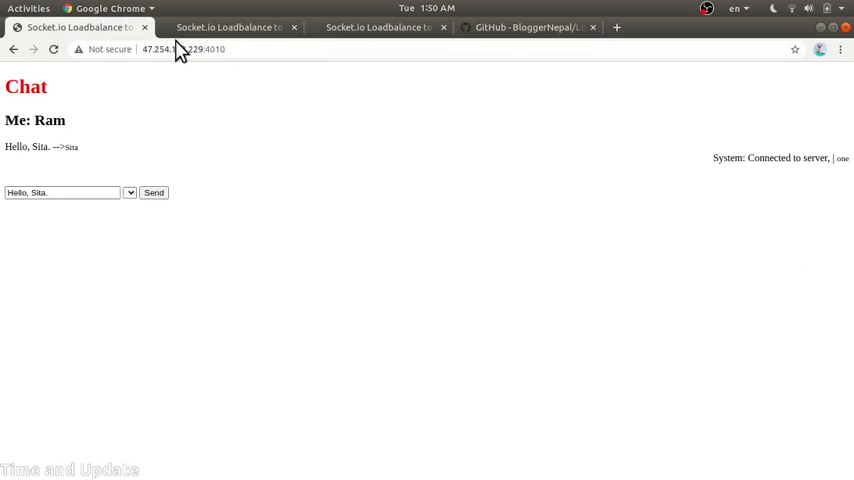
pyautogui.click(180, 48)
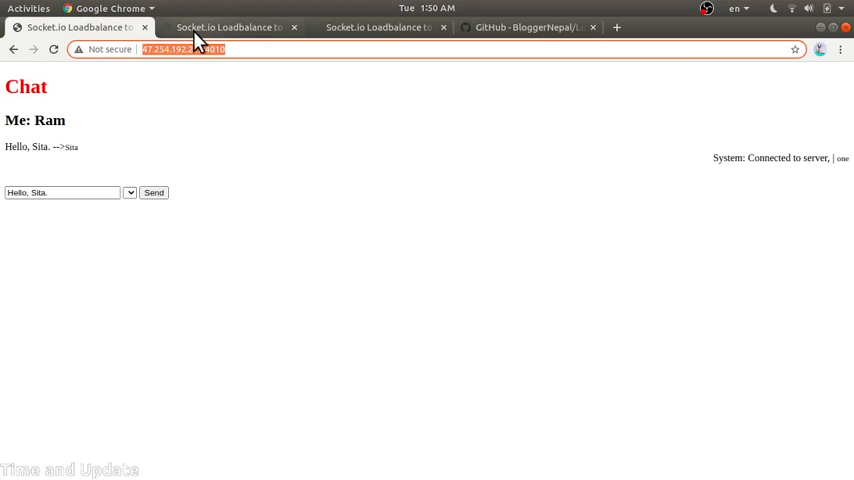
pyautogui.click(228, 28)
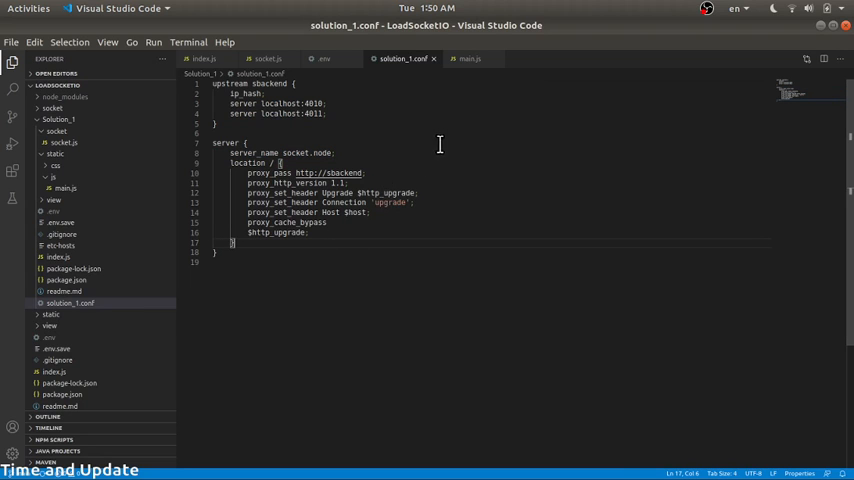
pyautogui.moveTo(402, 104)
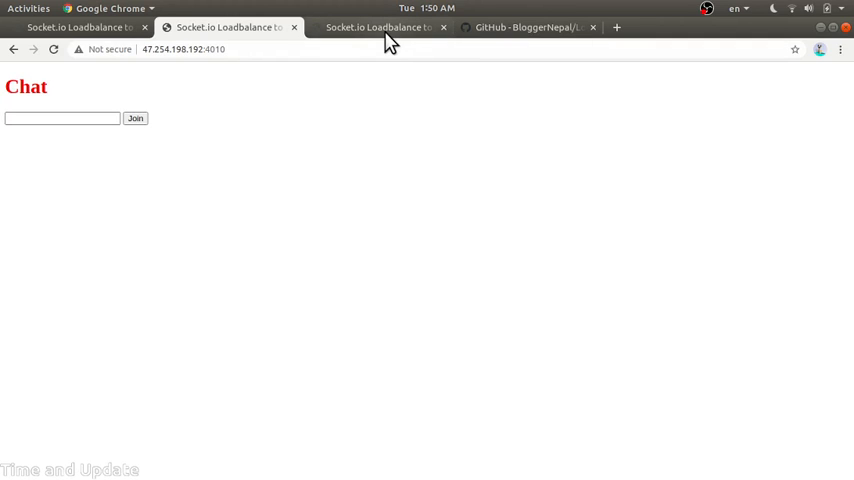
# Bring up the chat.bloggernepal.com join page tab in Chrome.
pyautogui.click(378, 28)
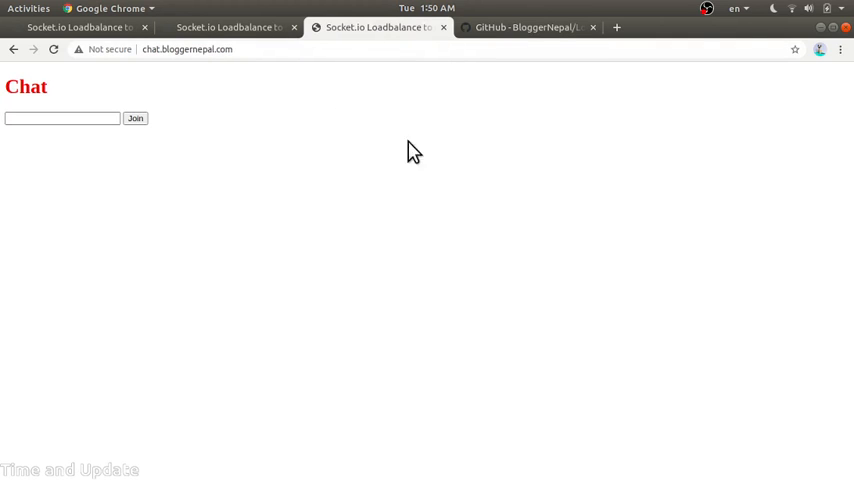
pyautogui.moveTo(624, 50)
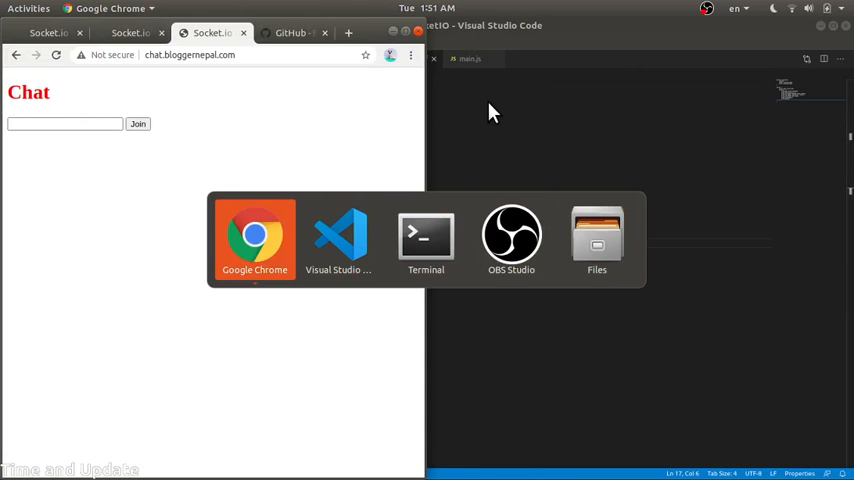
pyautogui.click(254, 236)
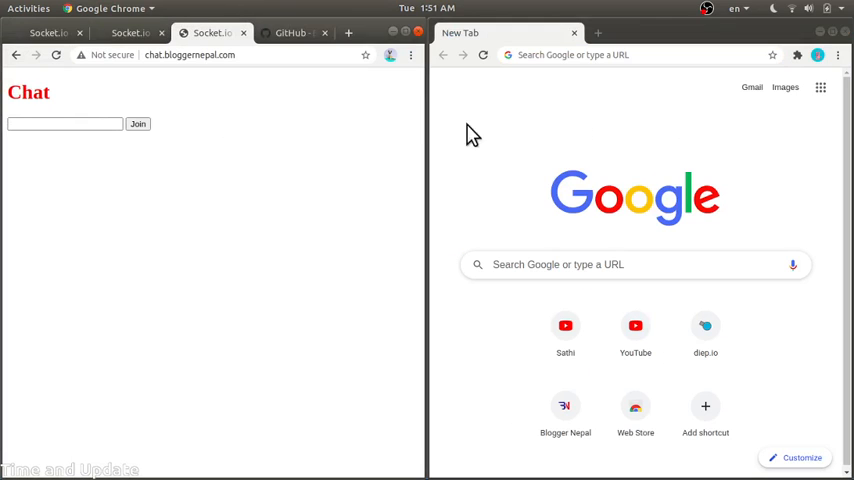
pyautogui.click(640, 56)
pyautogui.write('chat.bloggernepal.com')
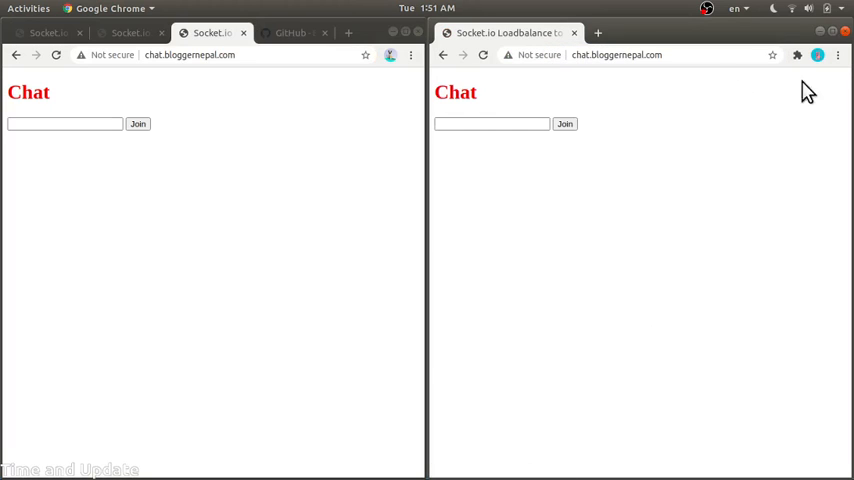
pyautogui.moveTo(824, 64)
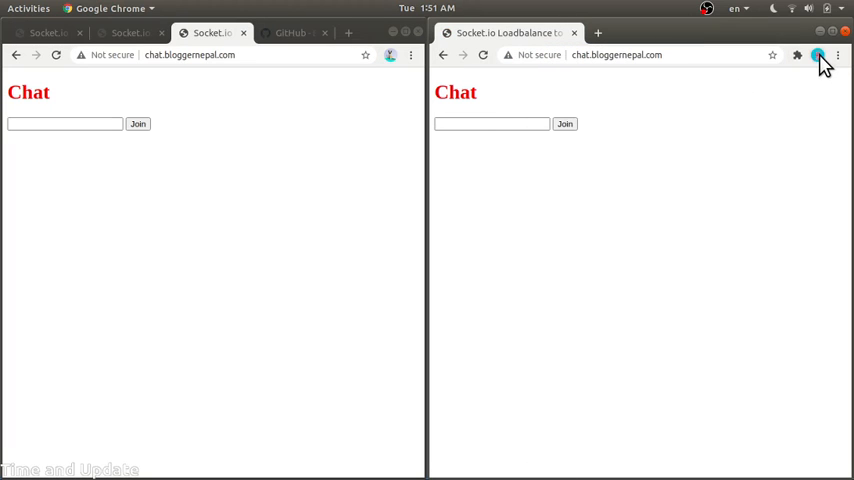
pyautogui.click(818, 56)
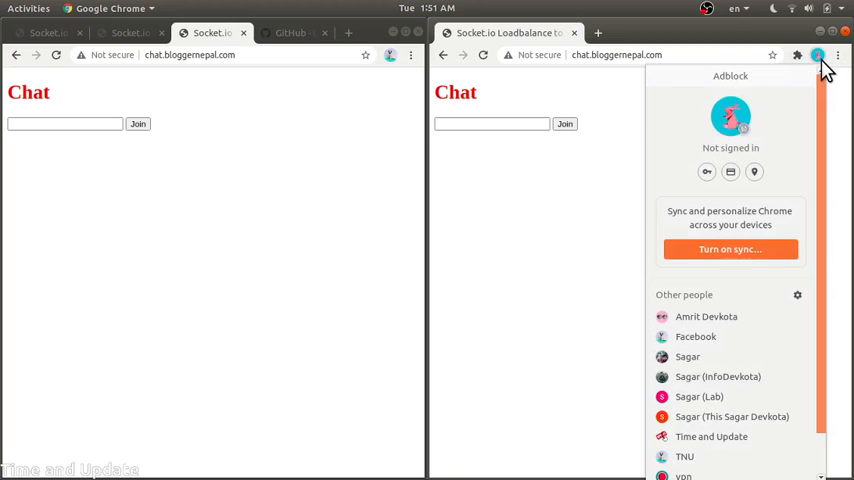
pyautogui.moveTo(810, 112)
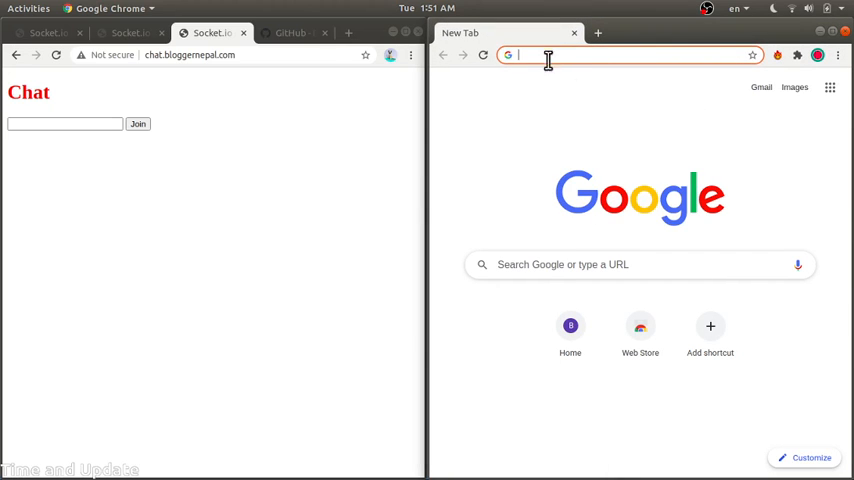
pyautogui.write('http://chat.bloggernepal.com/')
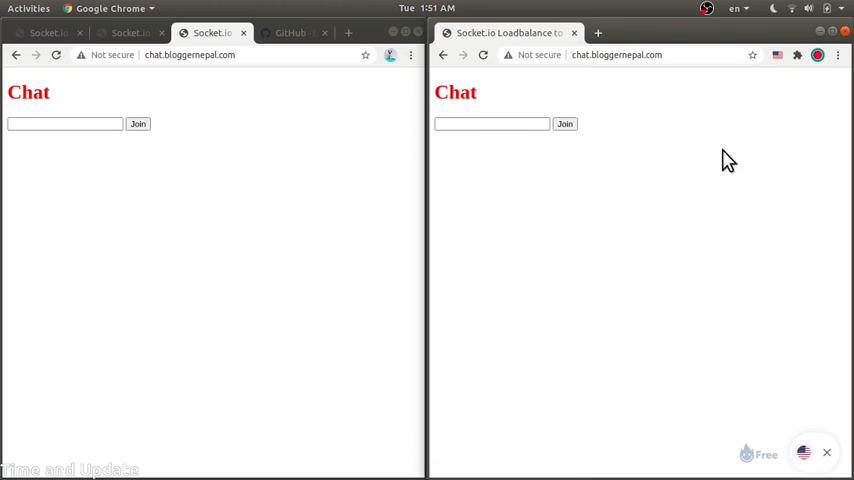
pyautogui.moveTo(444, 238)
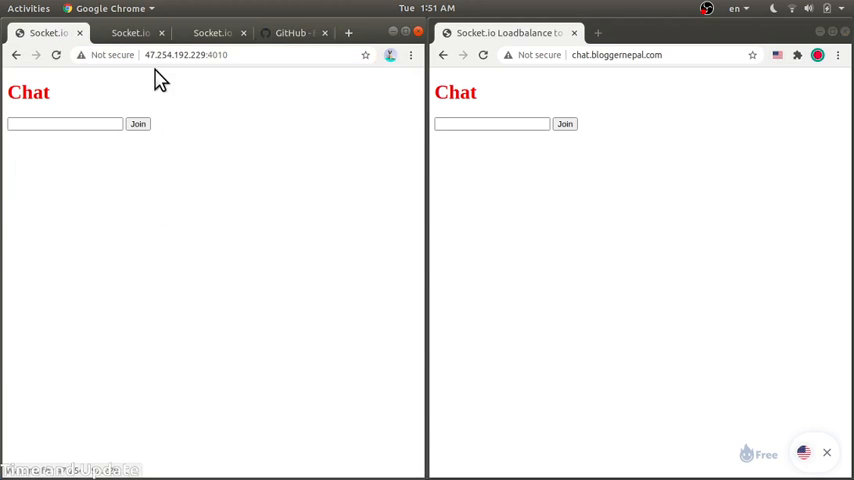
# Join the chat as Ram in the left chat.bloggernepal.com window.
pyautogui.click(130, 32)
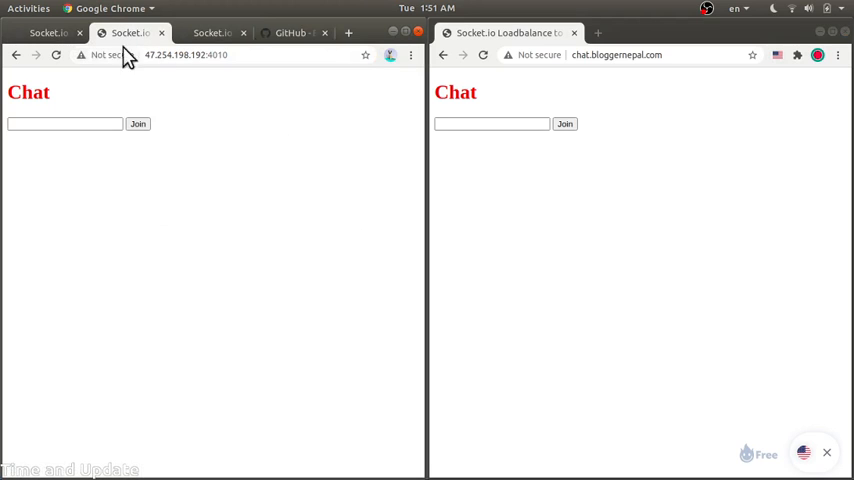
pyautogui.click(210, 32)
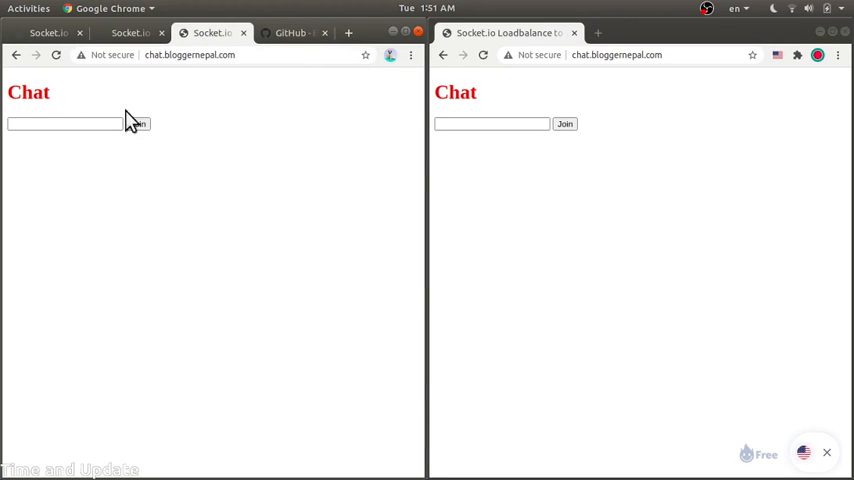
pyautogui.write('R')
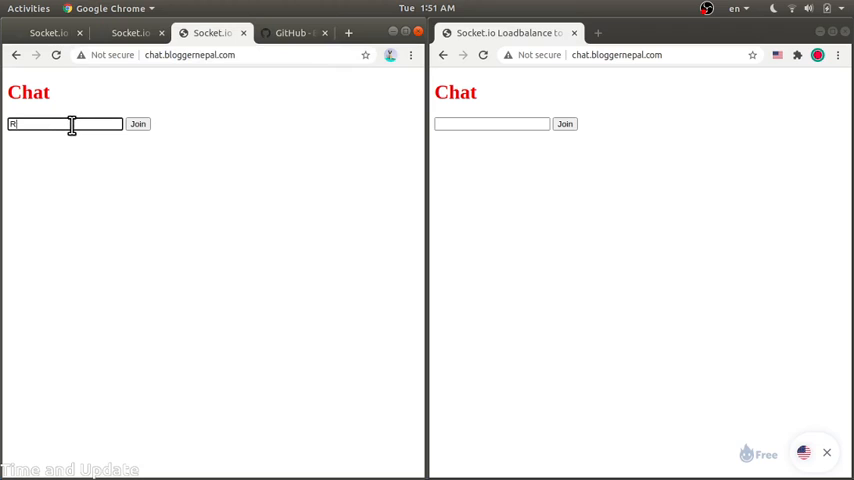
pyautogui.write('am')
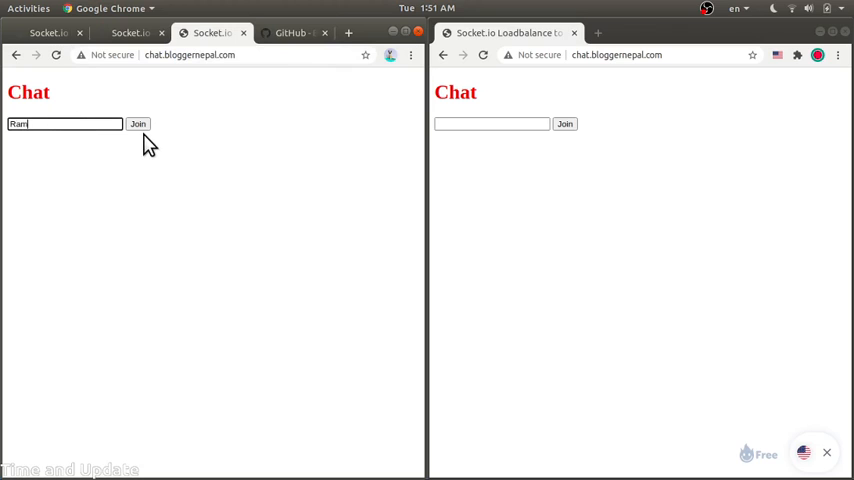
pyautogui.click(138, 122)
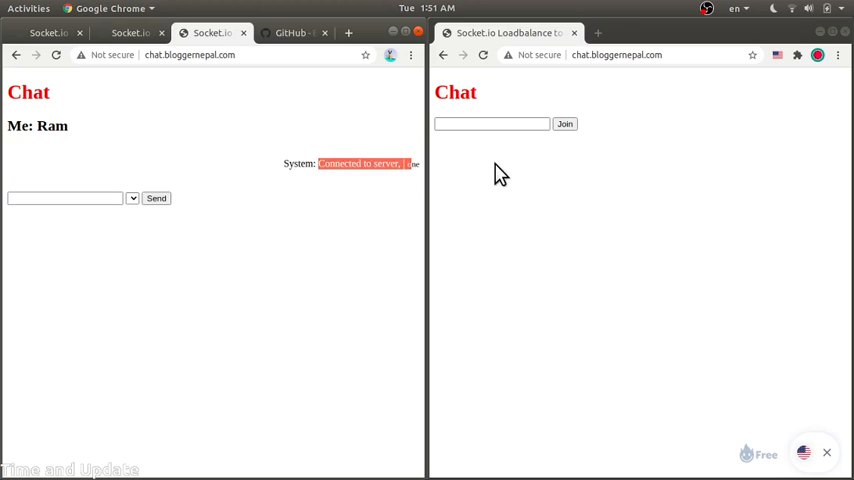
# Join the chat as Sita in the second window.
pyautogui.click(492, 122)
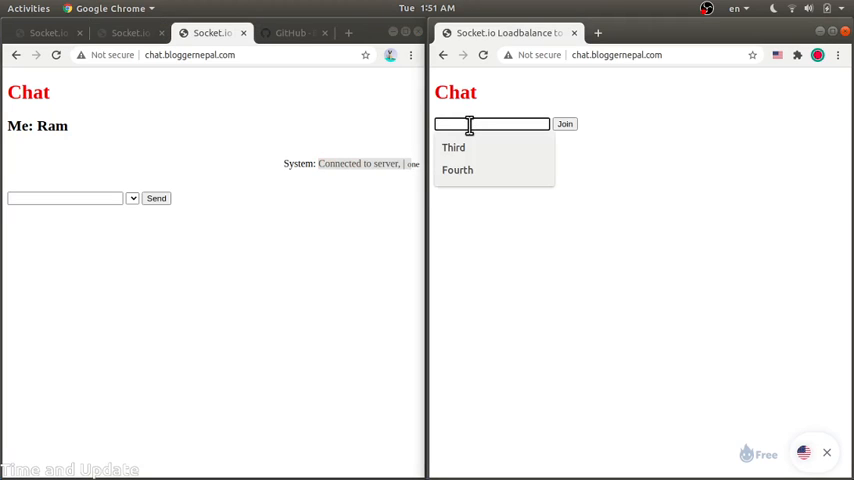
pyautogui.write('Sit')
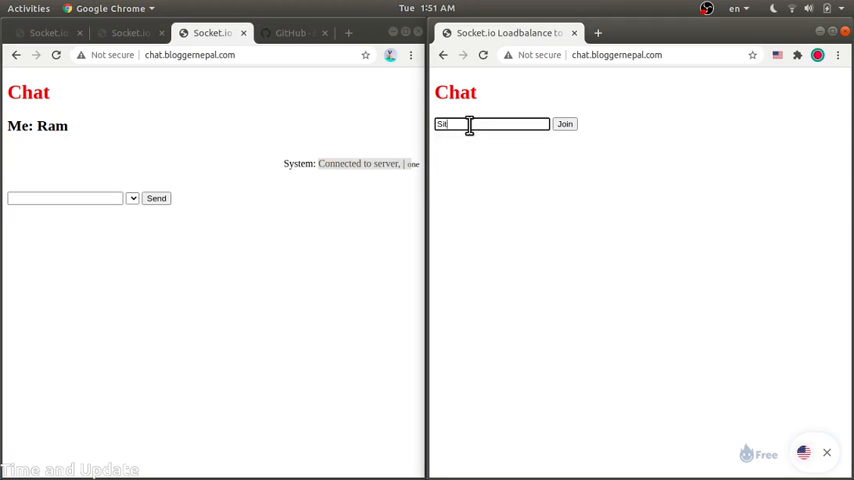
pyautogui.click(564, 122)
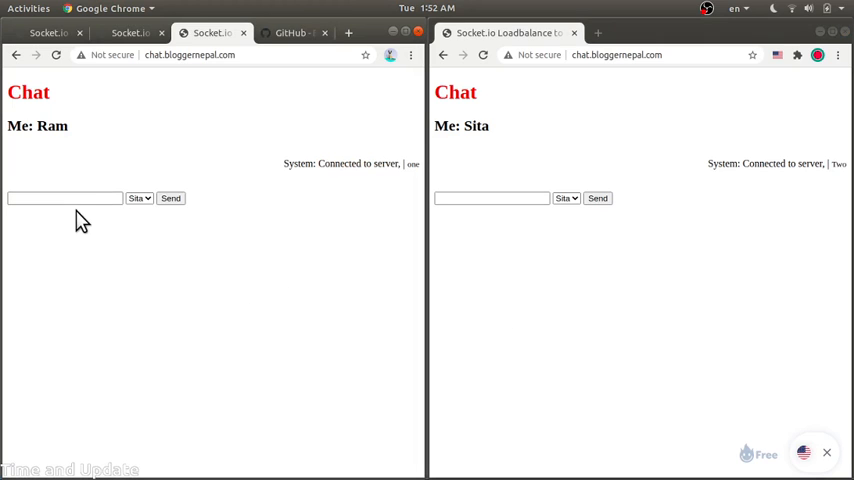
# Send Ram's greeting 'Hello, sita.' to Sita.
pyautogui.click(64, 198)
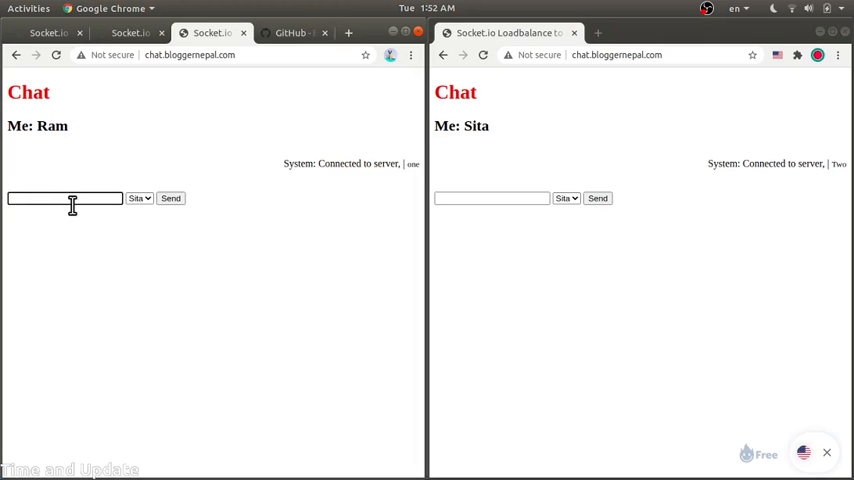
pyautogui.write('Hello, sita')
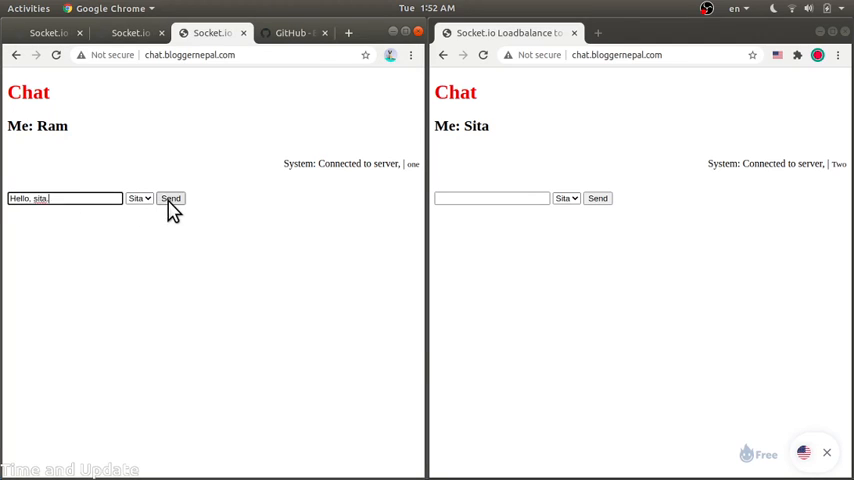
pyautogui.click(170, 198)
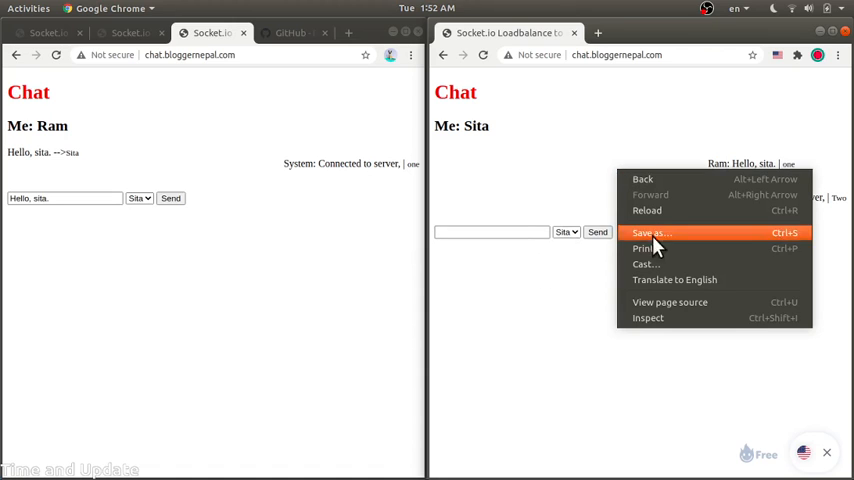
# Inspect Sita's page with developer tools, reload it and rejoin as Sita.
pyautogui.click(648, 316)
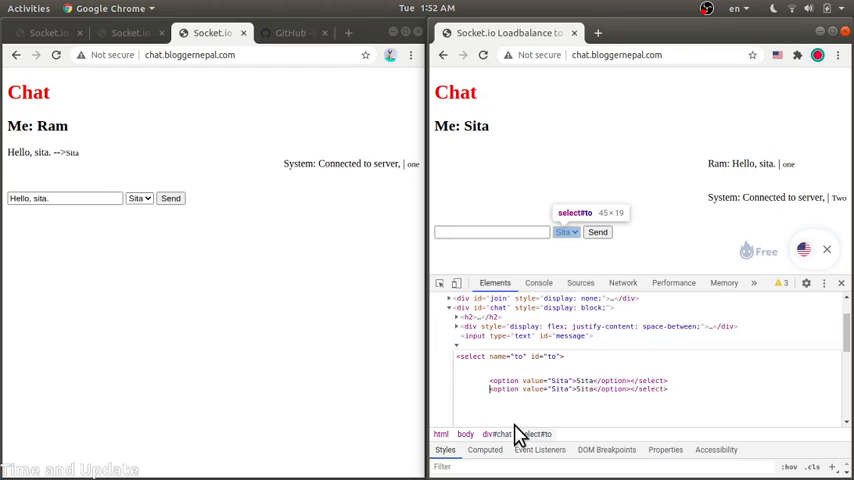
pyautogui.moveTo(610, 444)
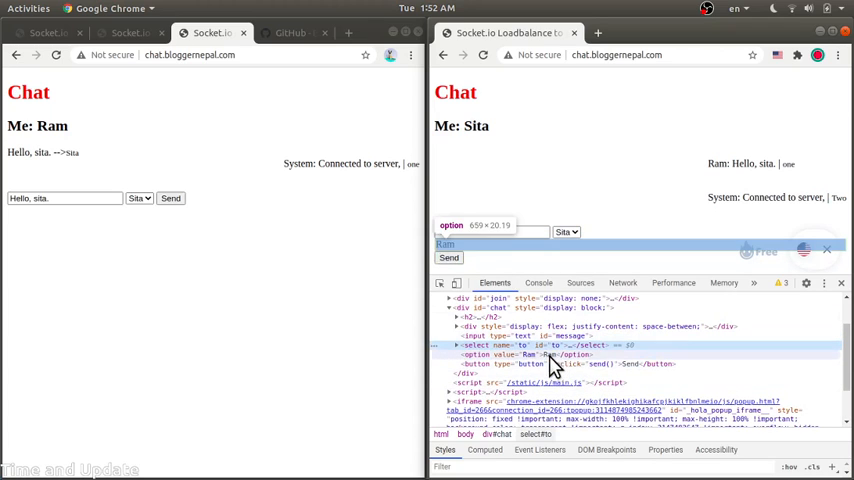
pyautogui.moveTo(518, 344)
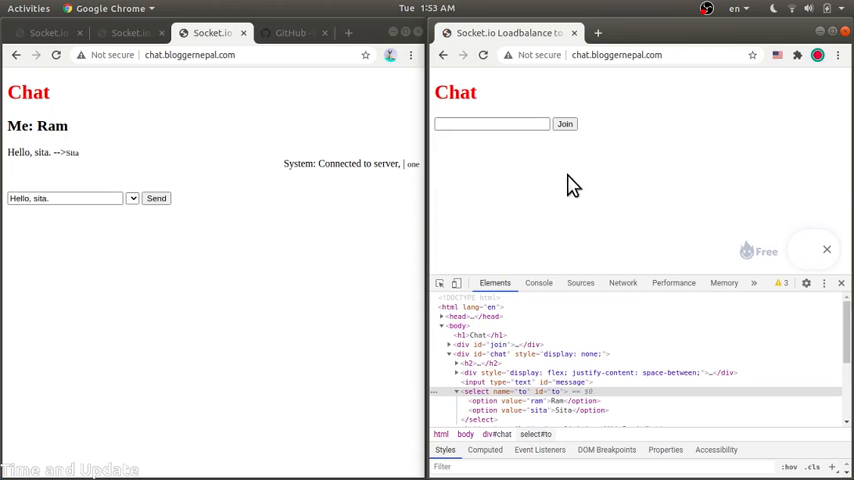
pyautogui.click(490, 122)
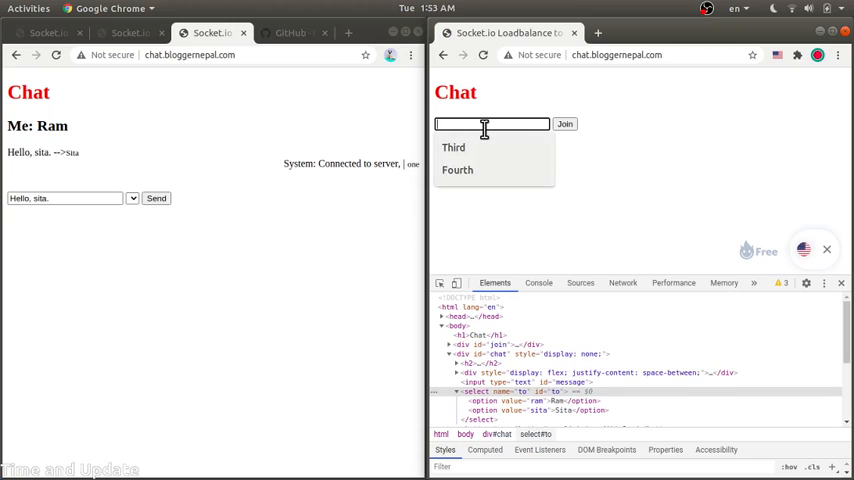
pyautogui.write('Sita')
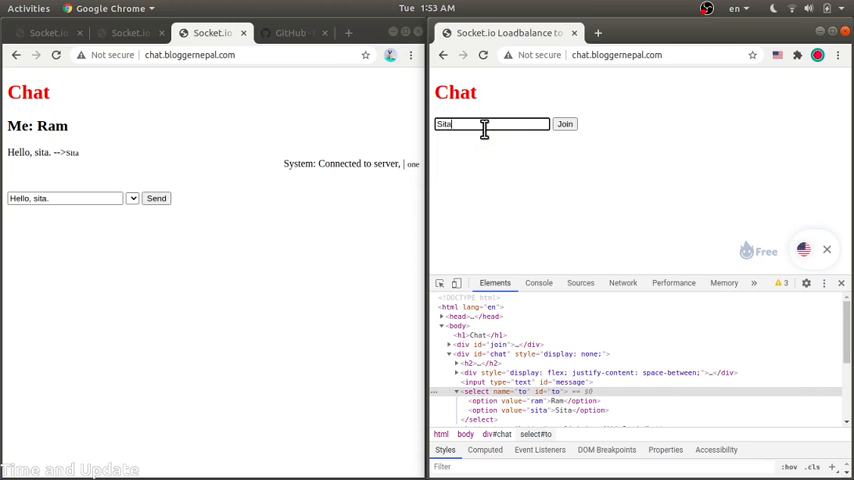
pyautogui.click(564, 122)
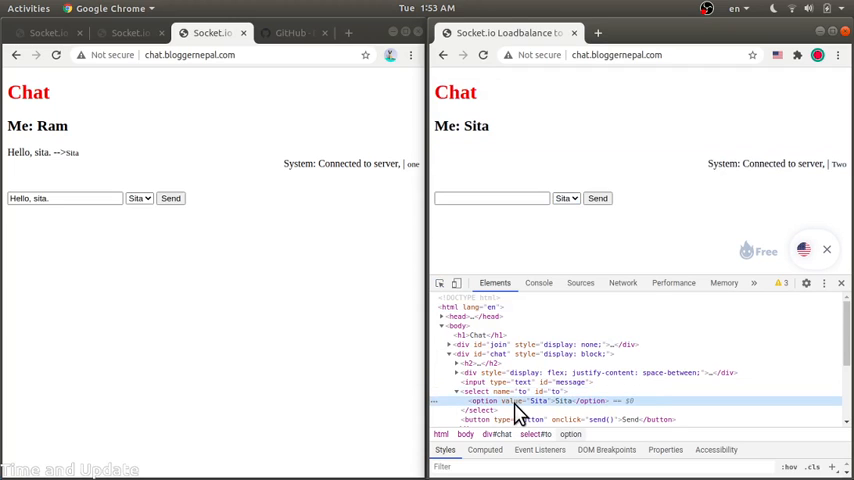
# Edit an attribute of the recipient dropdown's option element in the Elements panel.
pyautogui.rightClick(516, 412)
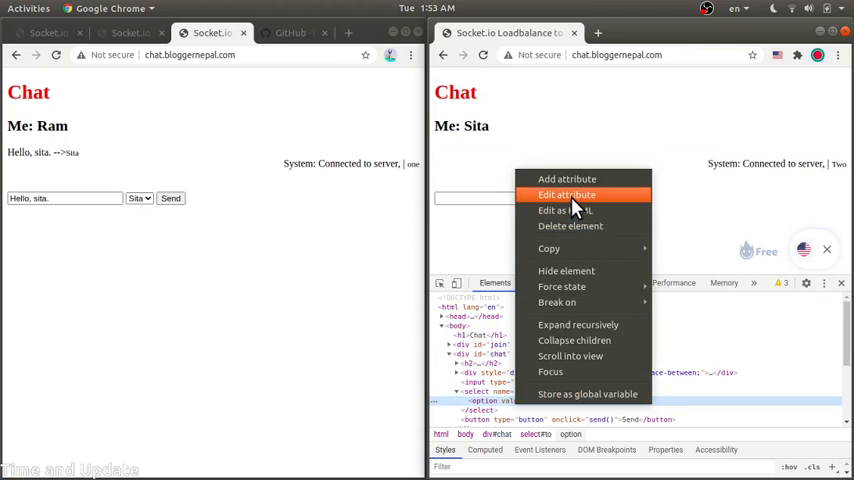
pyautogui.click(566, 194)
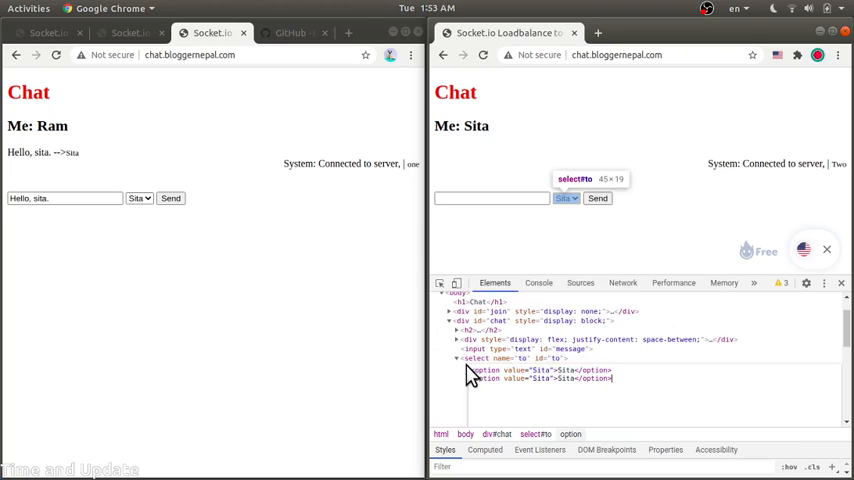
pyautogui.moveTo(576, 402)
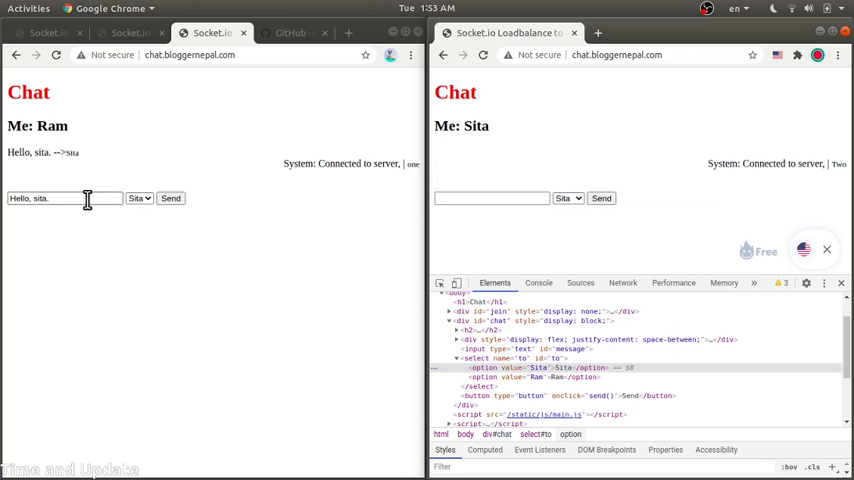
# Resend Ram's greeting and send his question 'you good?' to Sita.
pyautogui.click(170, 198)
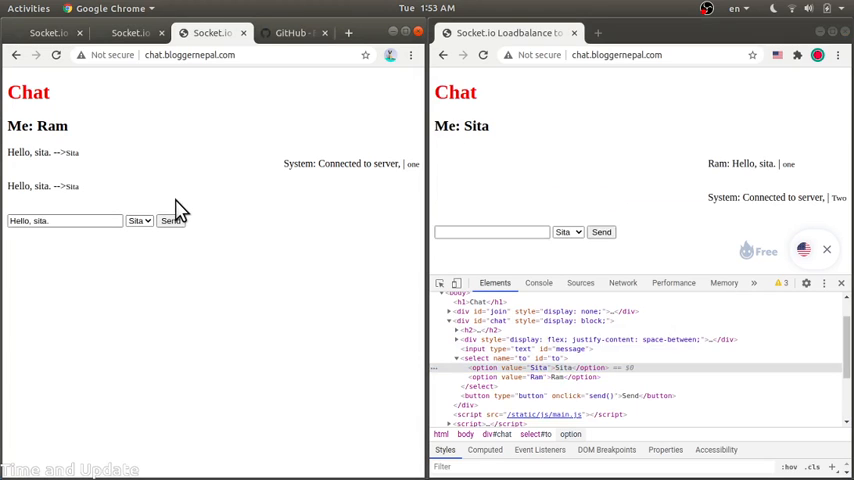
pyautogui.click(492, 232)
pyautogui.write('Hello, Ram.')
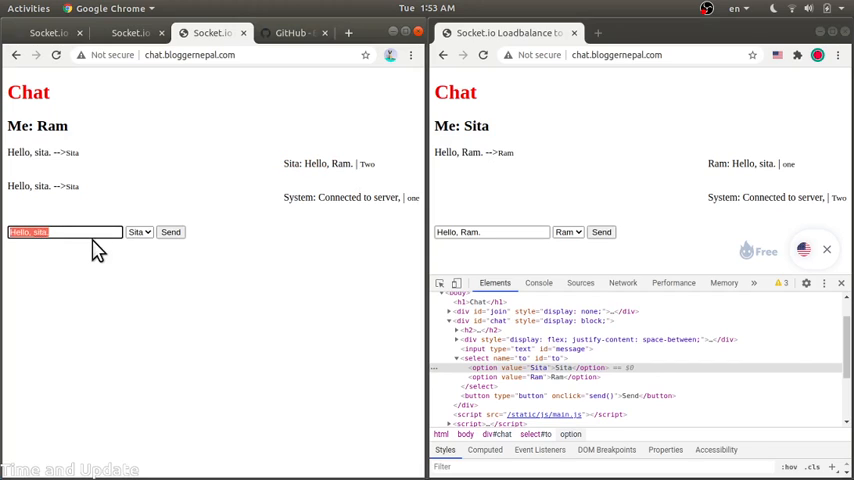
pyautogui.write('you goo.')
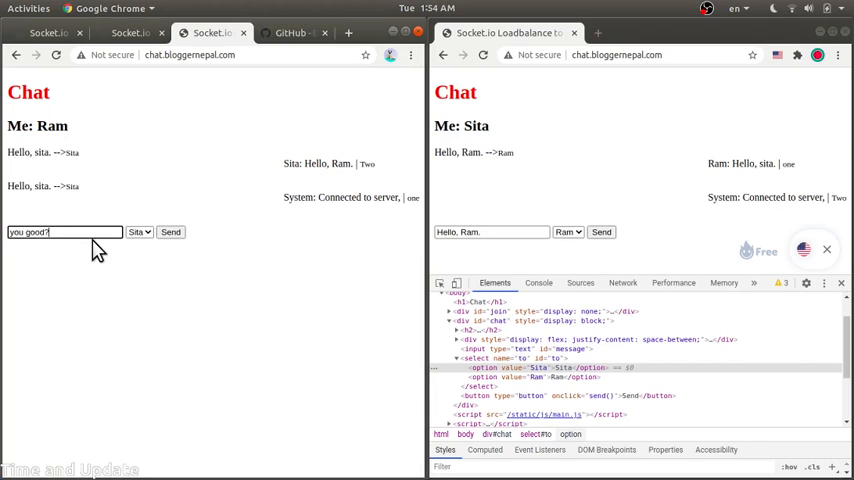
pyautogui.click(170, 232)
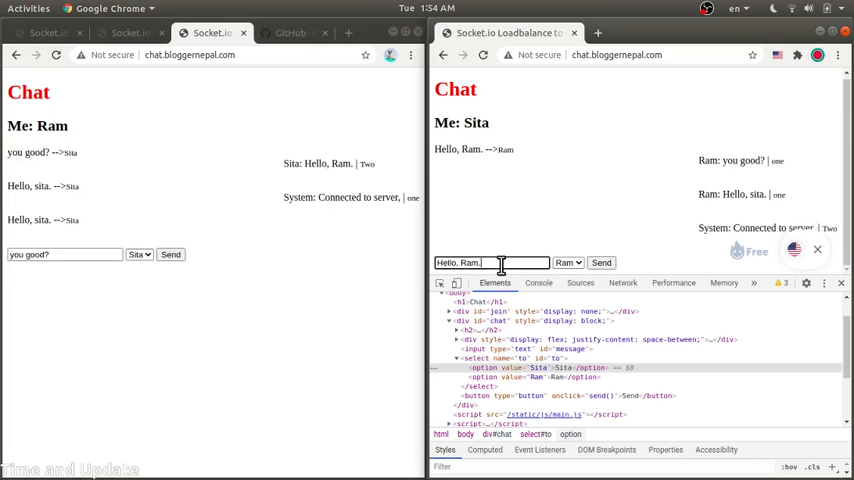
# Send Sita's reply 'yep! who?' back to Ram.
pyautogui.write('yep! w')
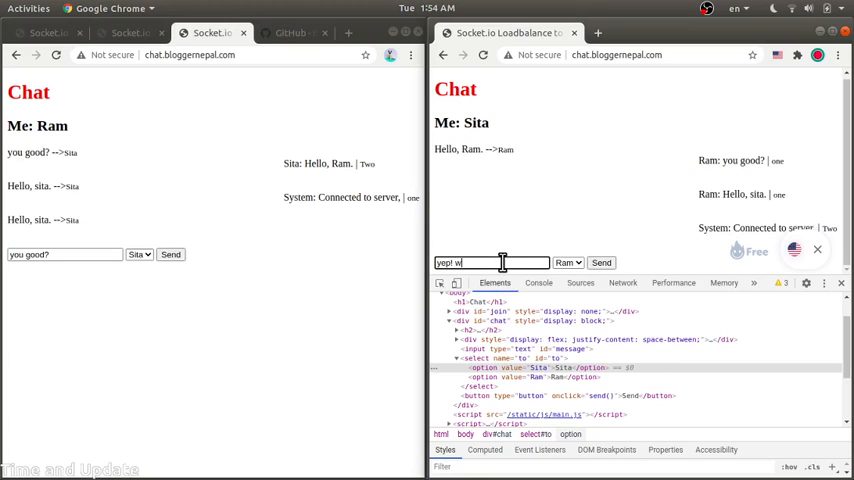
pyautogui.write('bu?')
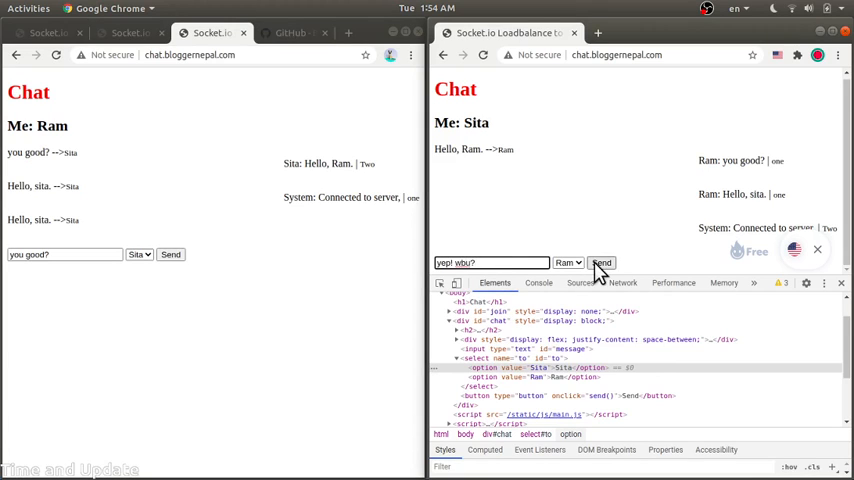
pyautogui.click(600, 262)
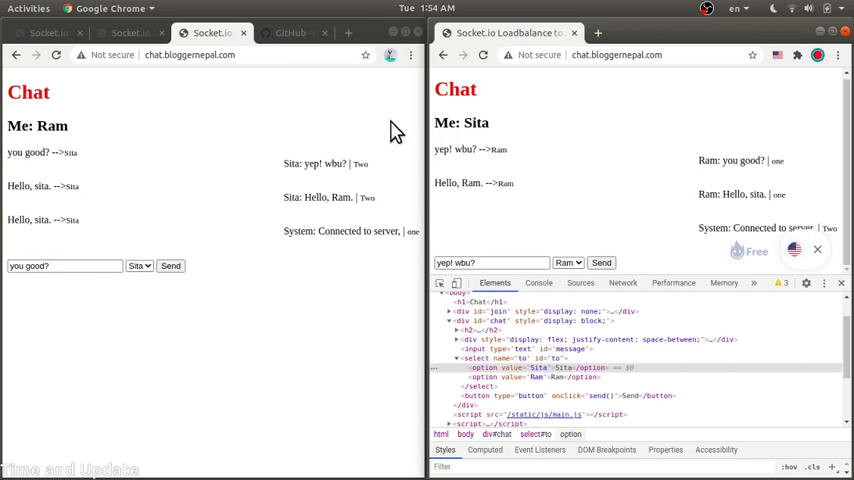
pyautogui.click(128, 32)
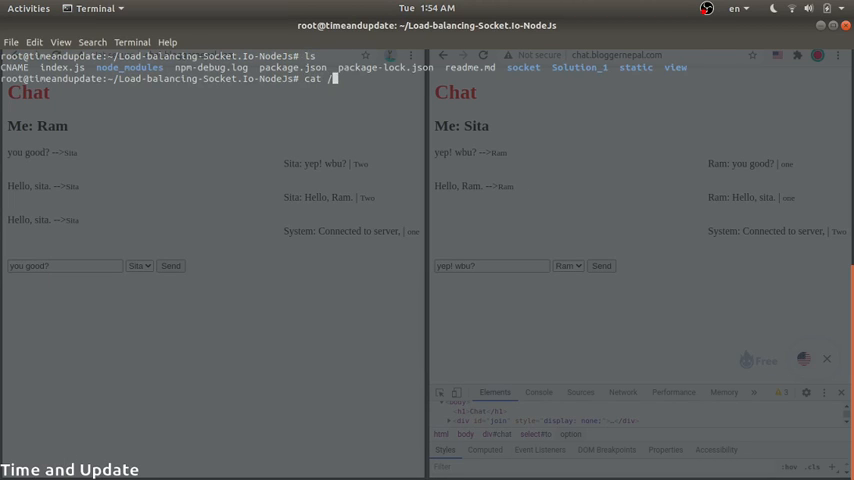
# Print /etc/nginx/conf.d/chat.conf with cat to show the ip_hash upstream of two 4010 servers.
pyautogui.write('etc/')
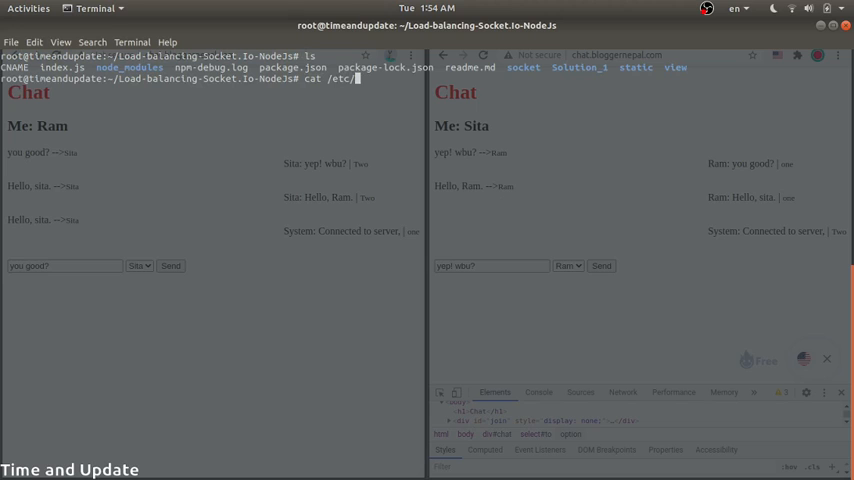
pyautogui.write('nginx/')
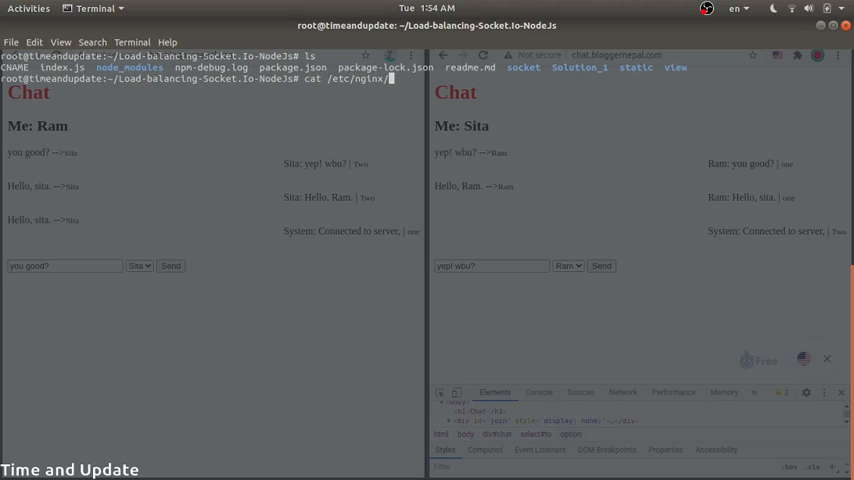
pyautogui.write('conf.d/chat.conf')
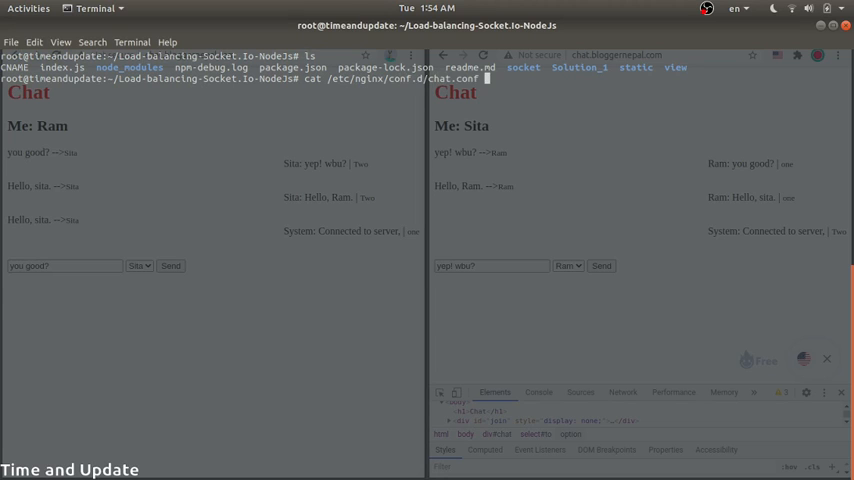
pyautogui.press('Return')
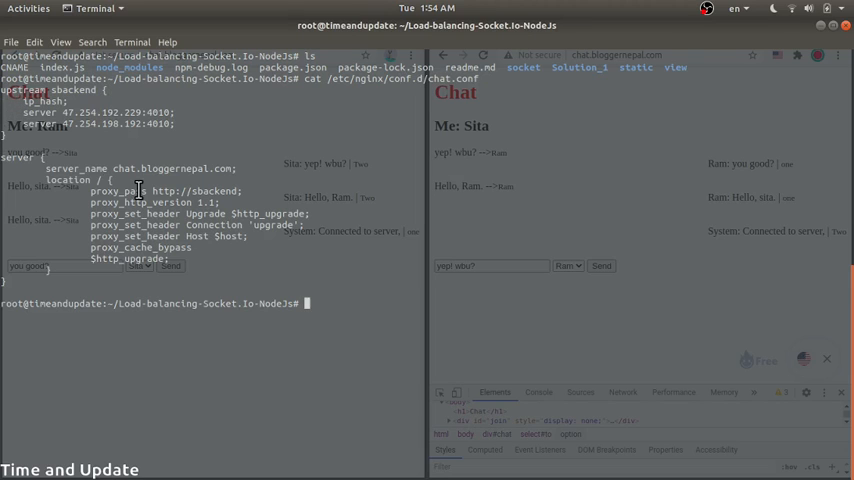
pyautogui.doubleClick(170, 168)
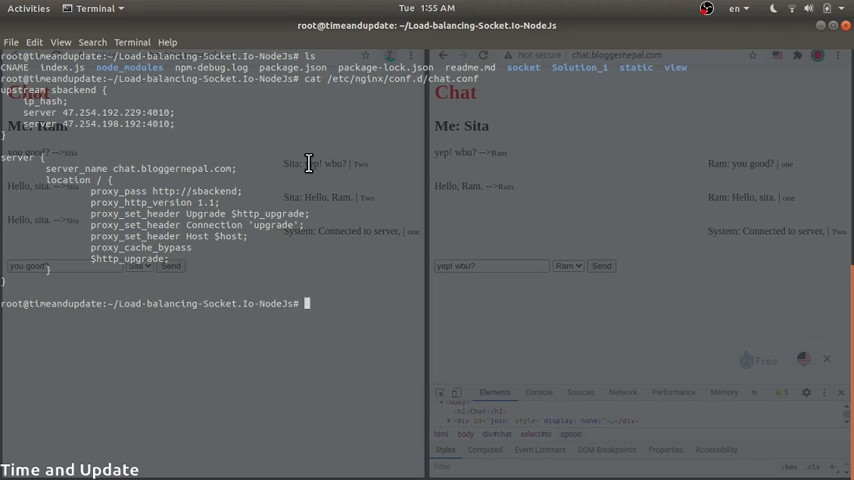
pyautogui.moveTo(184, 112)
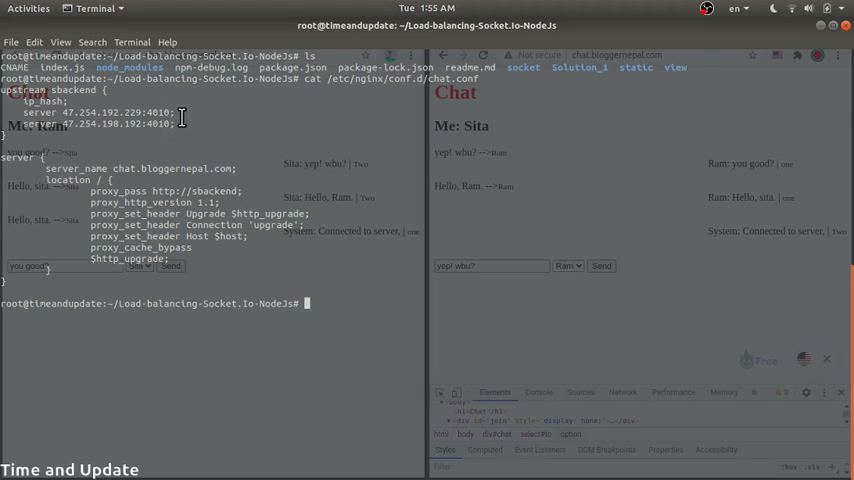
pyautogui.moveTo(152, 140)
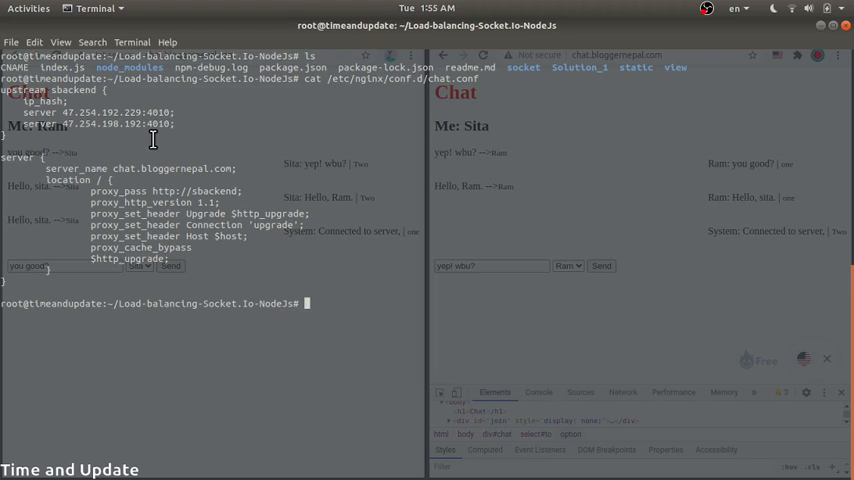
pyautogui.moveTo(300, 268)
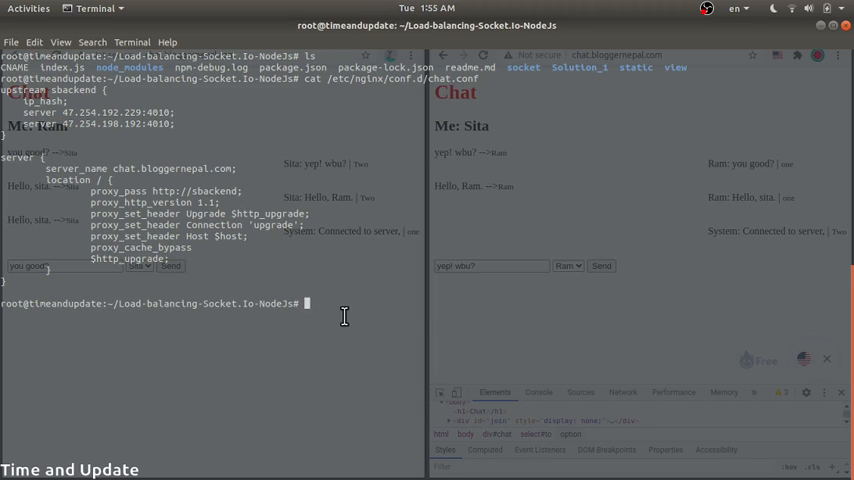
# Run ls, view solution_1.conf in VS Code, check the 47.254.198.192:4010 join page, and return to socket.js.
pyautogui.write('ls')
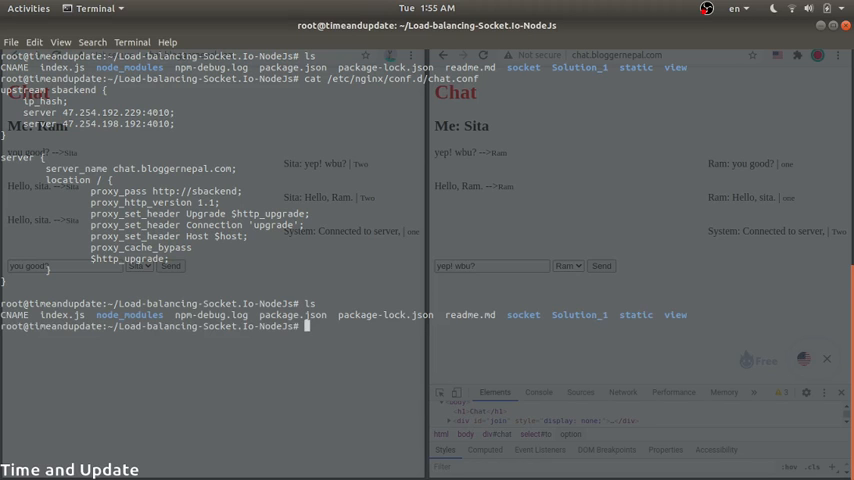
pyautogui.press('alt+Tab')
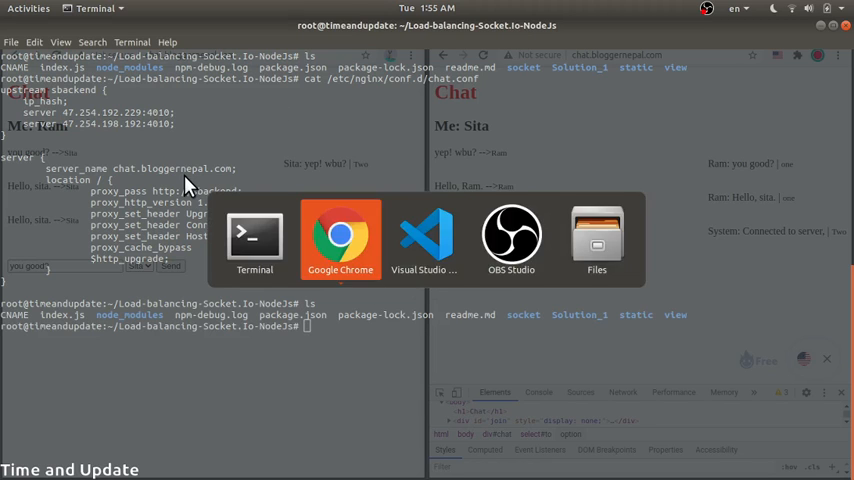
pyautogui.click(426, 240)
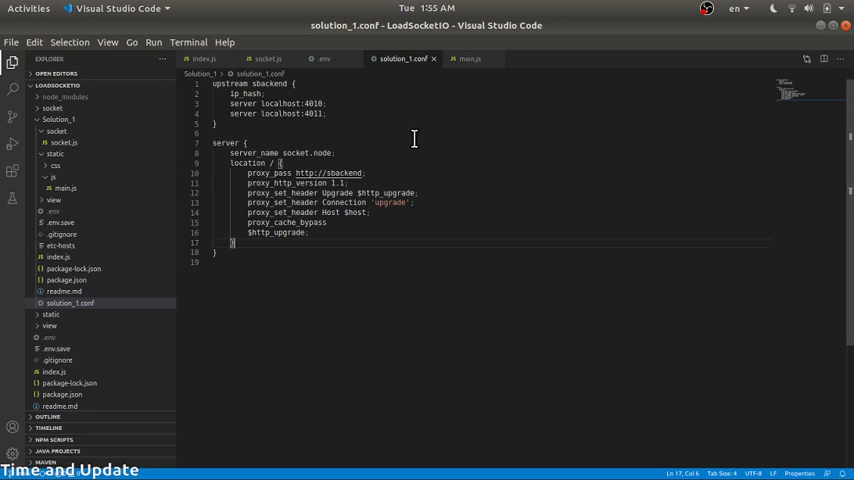
pyautogui.moveTo(264, 64)
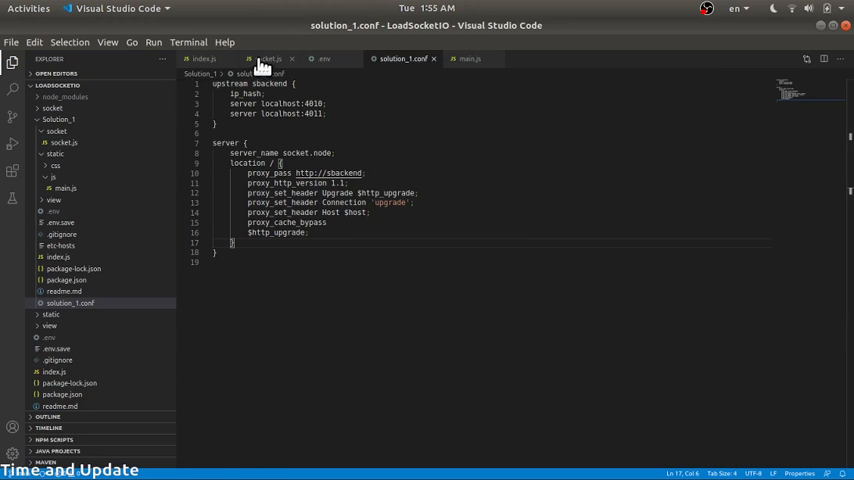
pyautogui.click(268, 58)
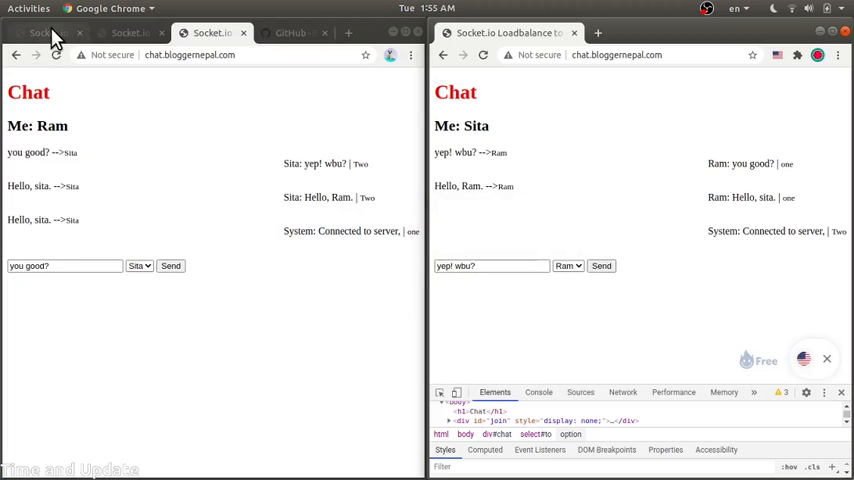
pyautogui.click(44, 32)
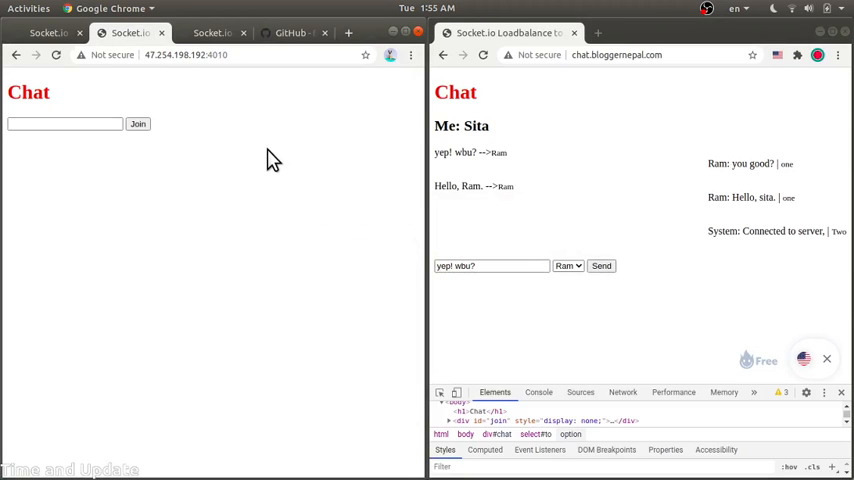
pyautogui.press('alt+tab')
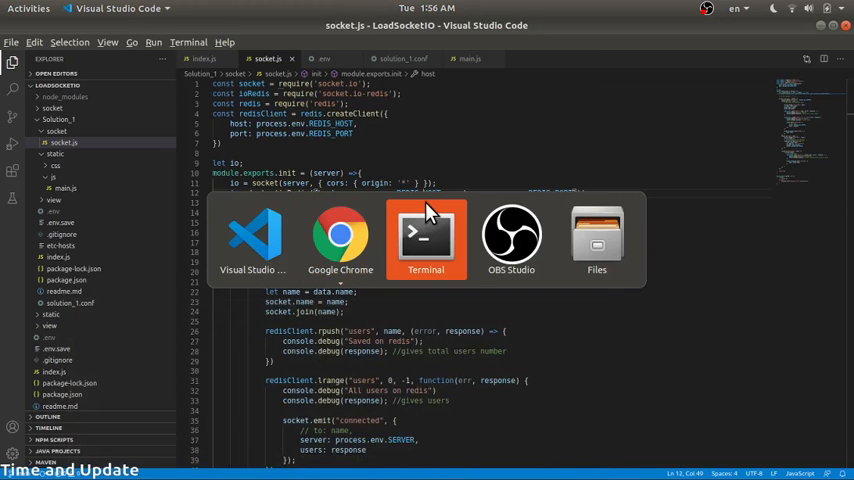
# Print the project's .env with cat to show PORT 4010 and the Redis host and port 6379.
pyautogui.click(426, 236)
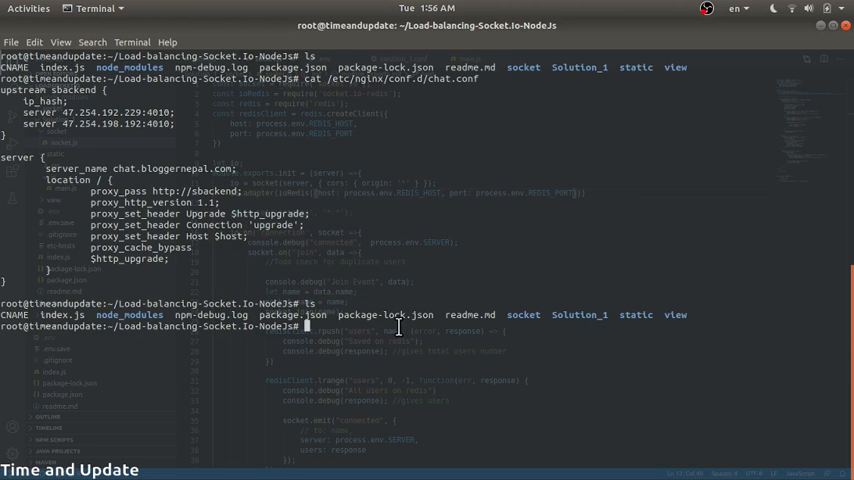
pyautogui.write('cat')
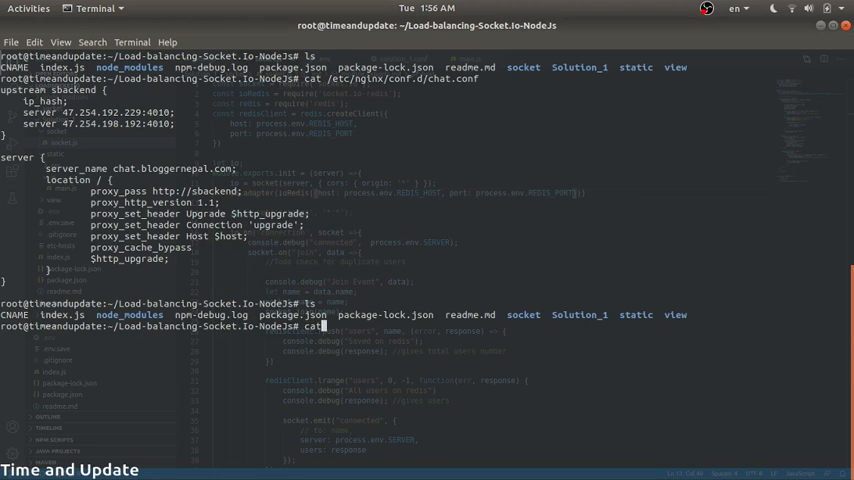
pyautogui.write('.env')
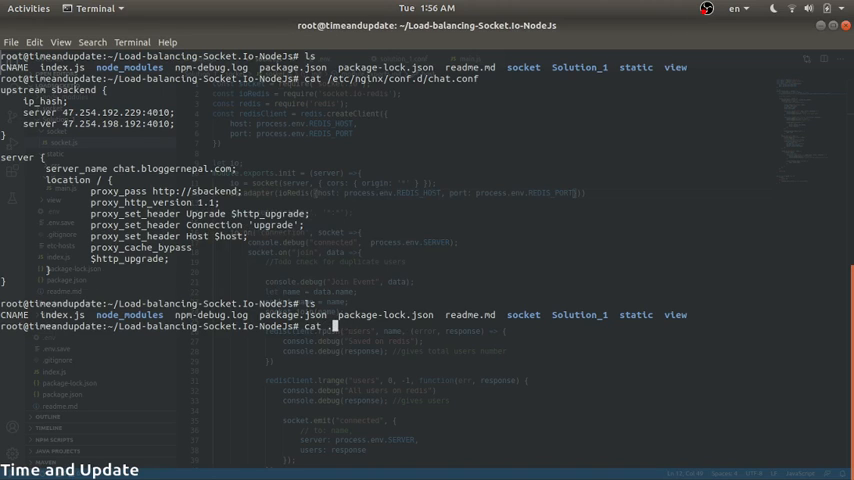
pyautogui.write('env')
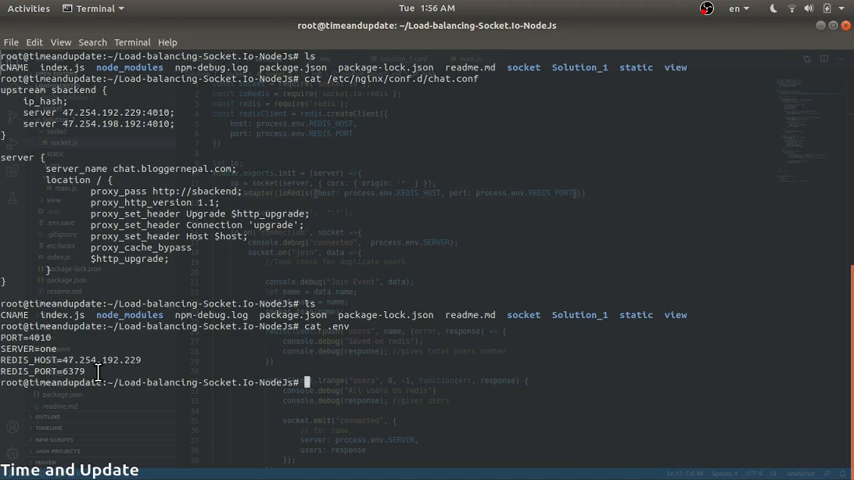
pyautogui.moveTo(412, 258)
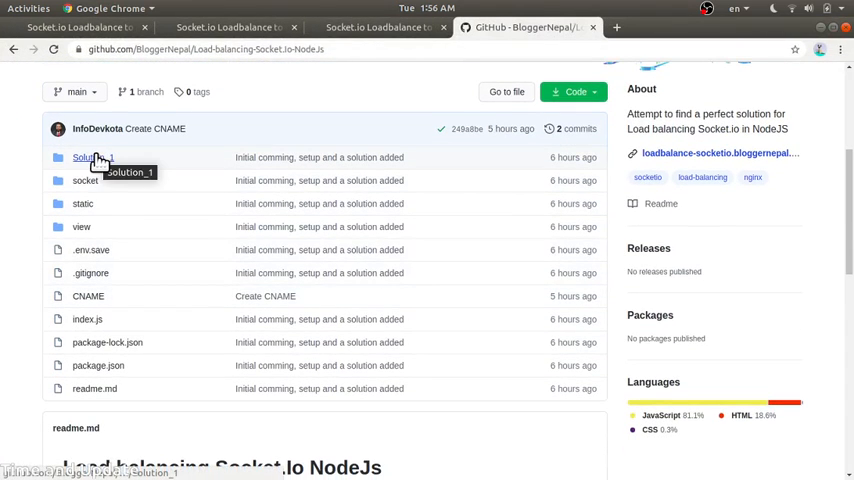
# Browse the Solution_1 README on GitHub, covering sticky-session ip_hash balancing and the nginx configuration.
pyautogui.click(92, 156)
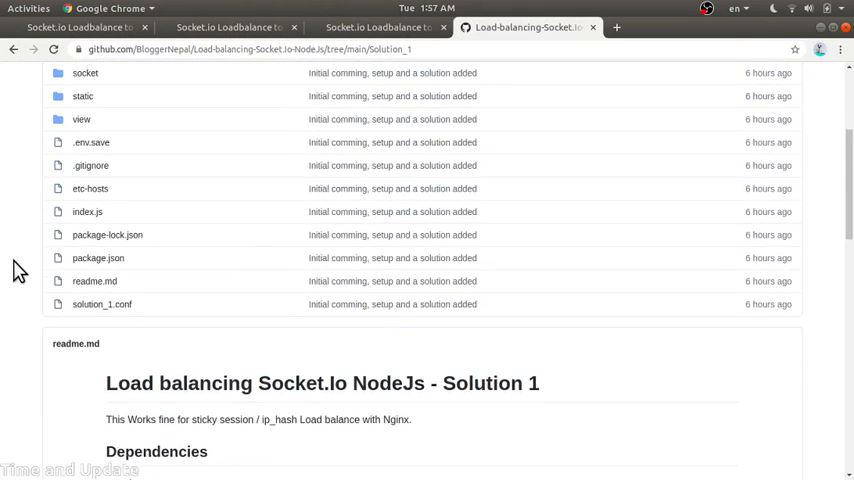
pyautogui.scroll(-3)
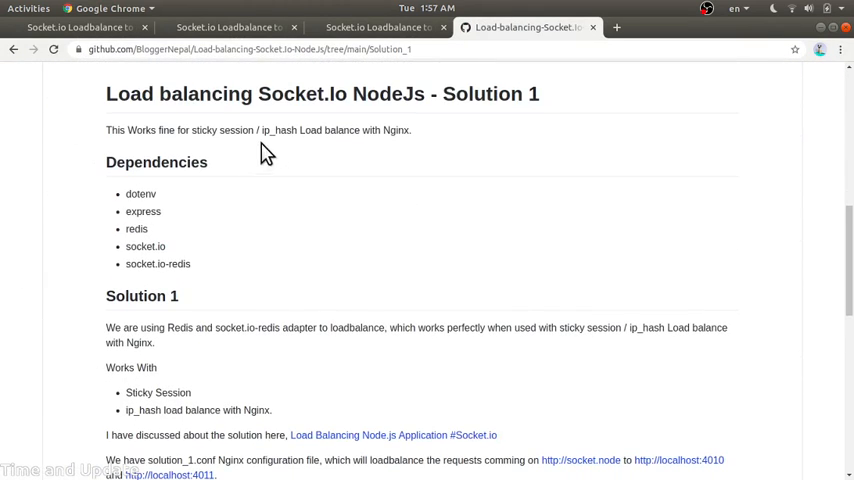
pyautogui.doubleClick(204, 130)
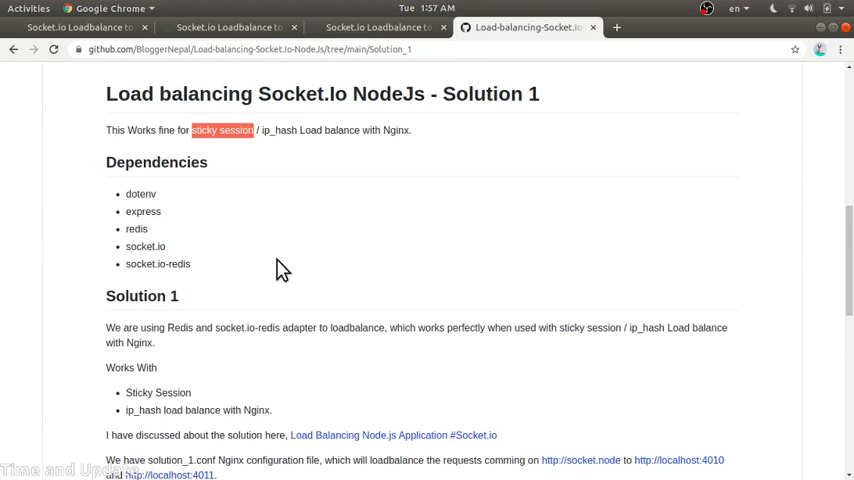
pyautogui.scroll(-3)
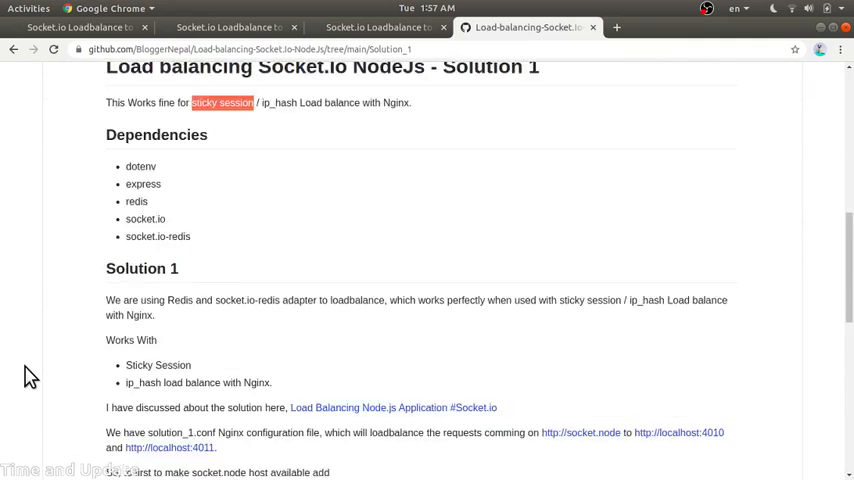
pyautogui.scroll(-3)
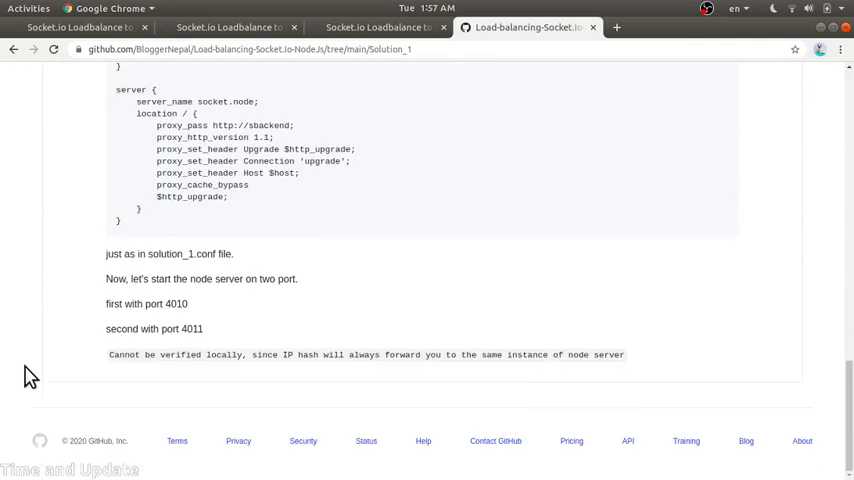
pyautogui.scroll(3)
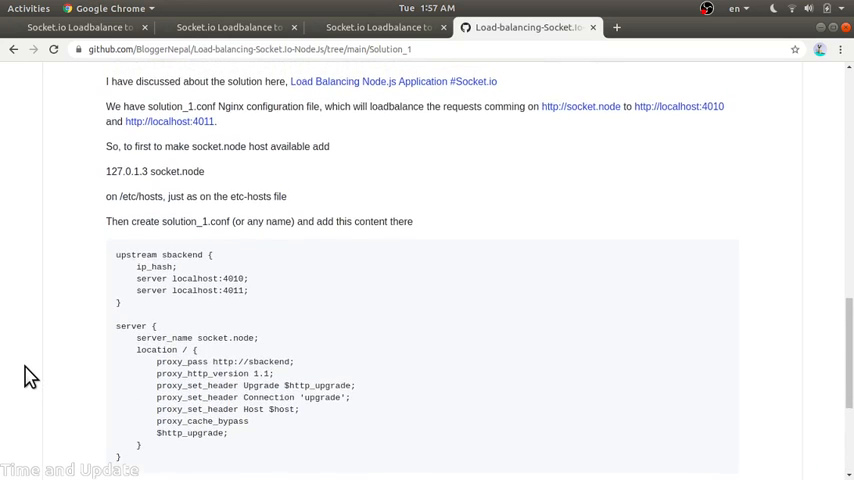